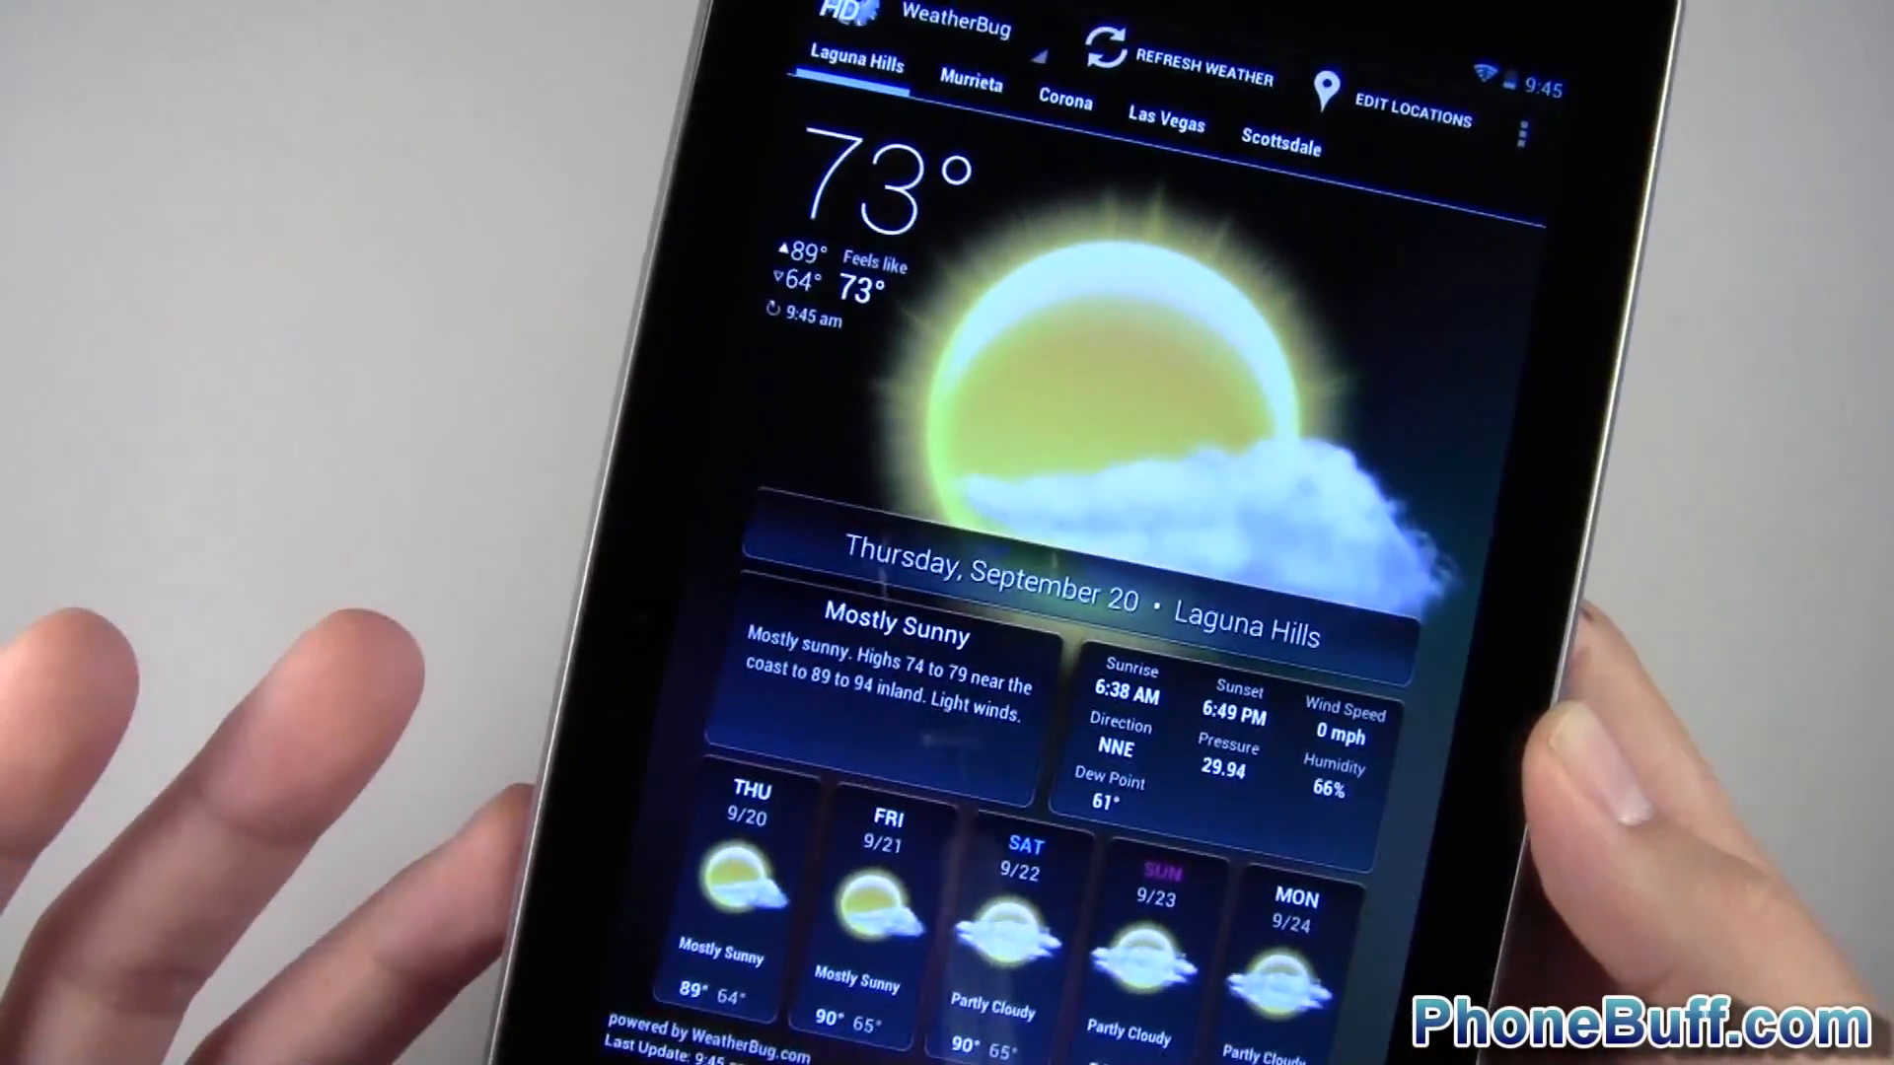
Step: Exit the WeatherBug forecast back to the home screen with its clock-and-weather widget
left_click(1065, 103)
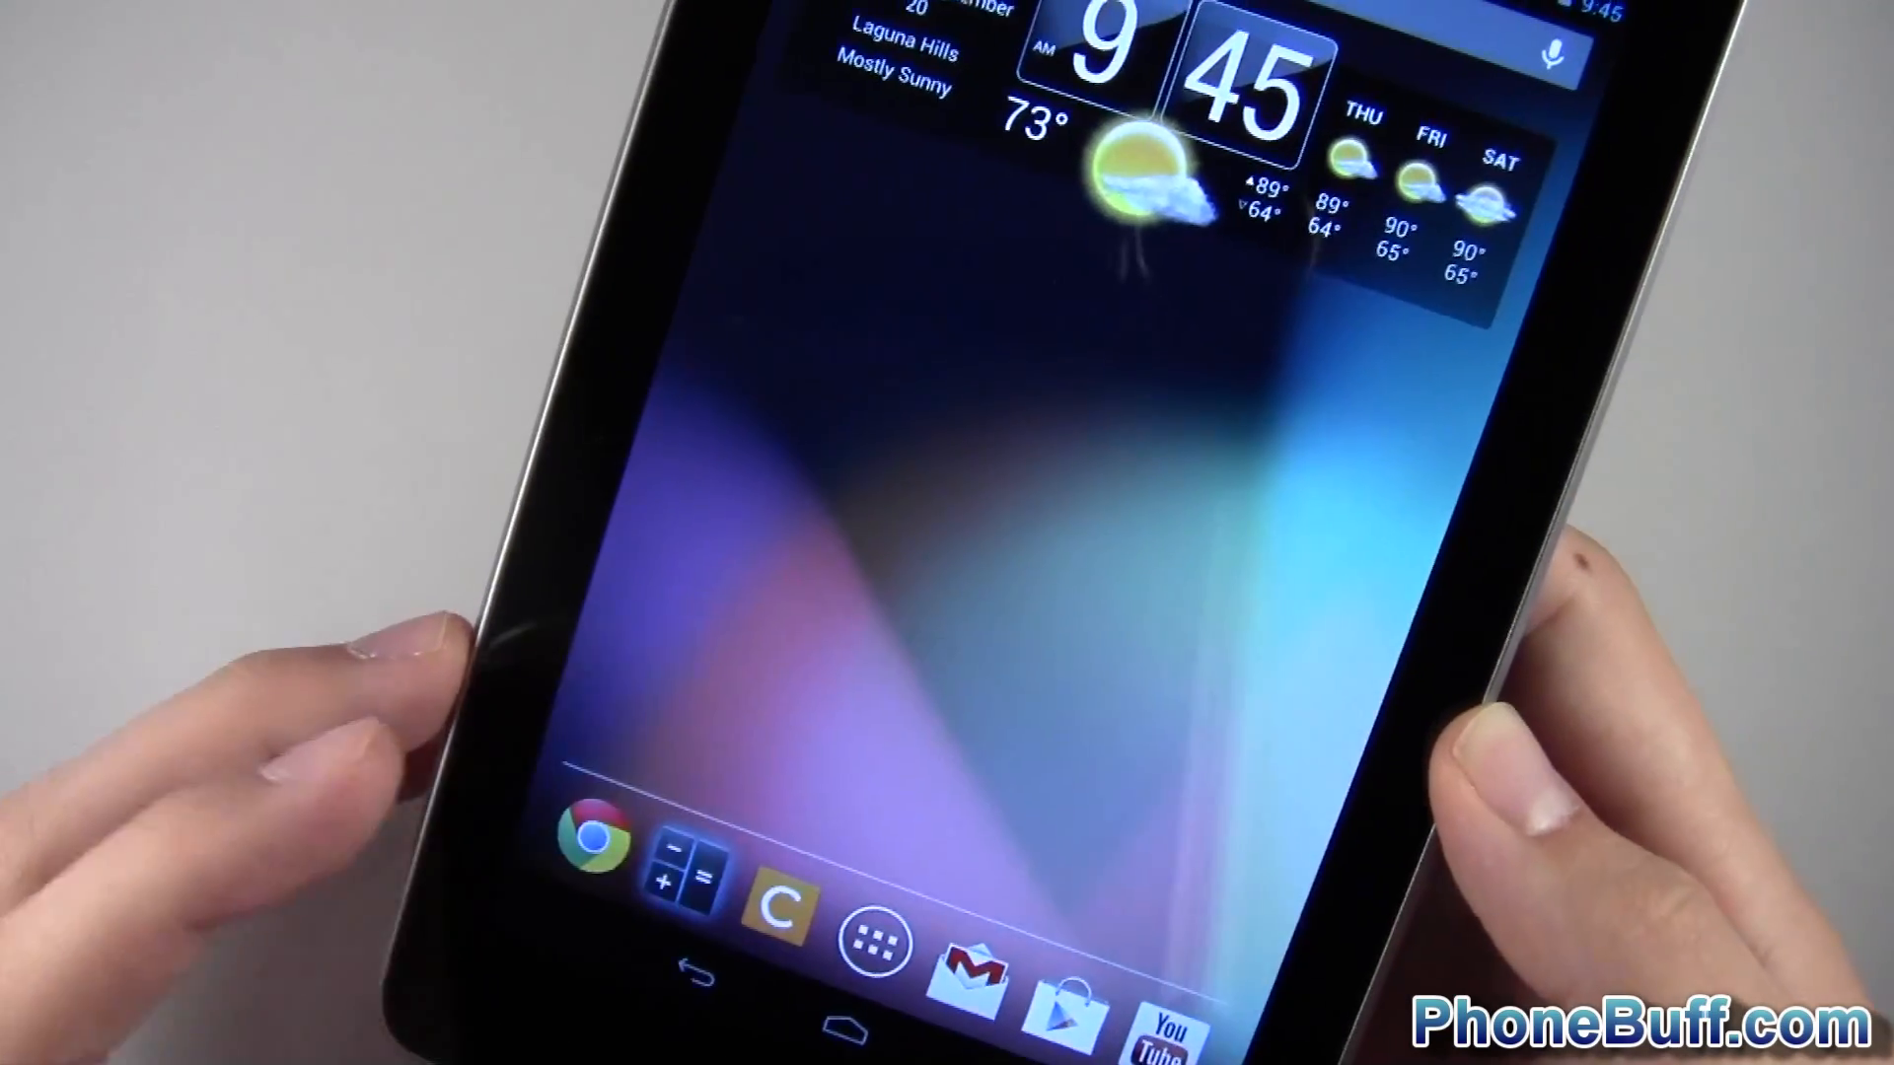
Step: Launch Catch from the dock onto the Phone Buff notebook's Videos checklist
left_click(684, 874)
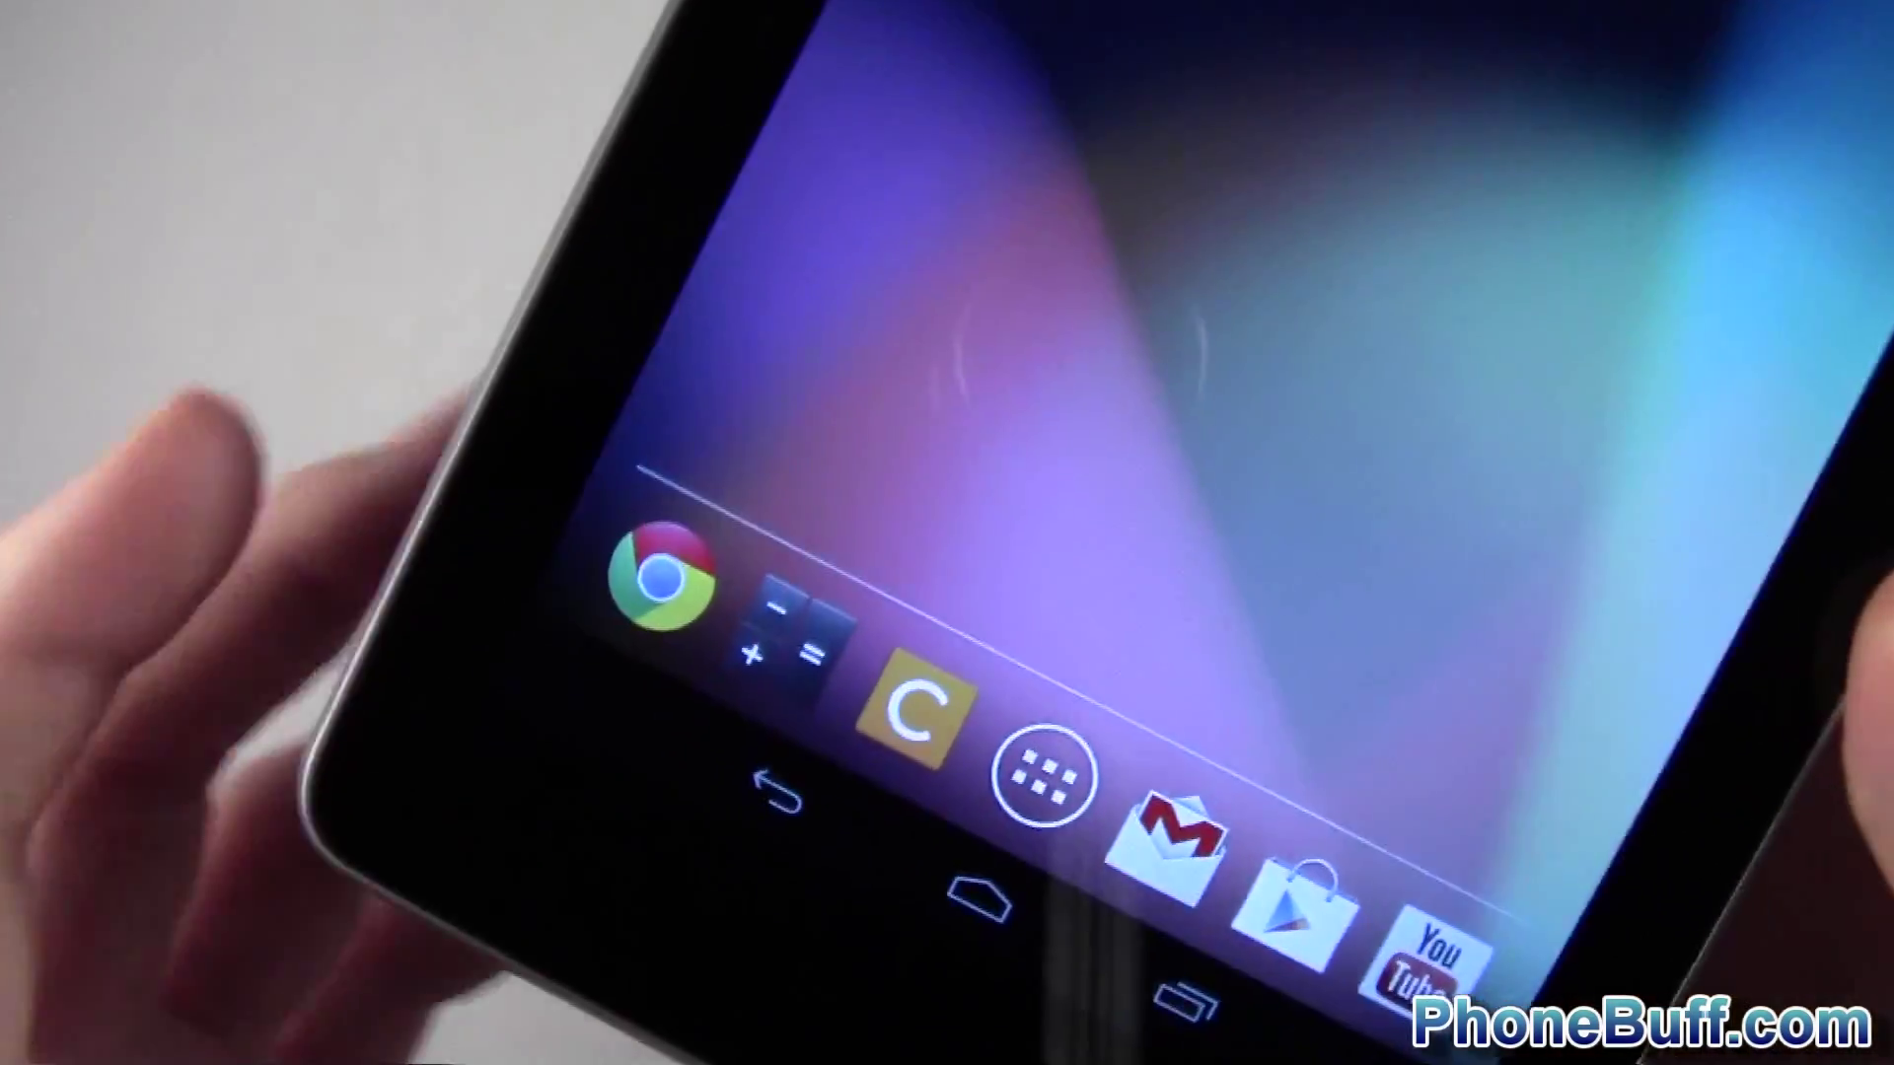
left_click(911, 712)
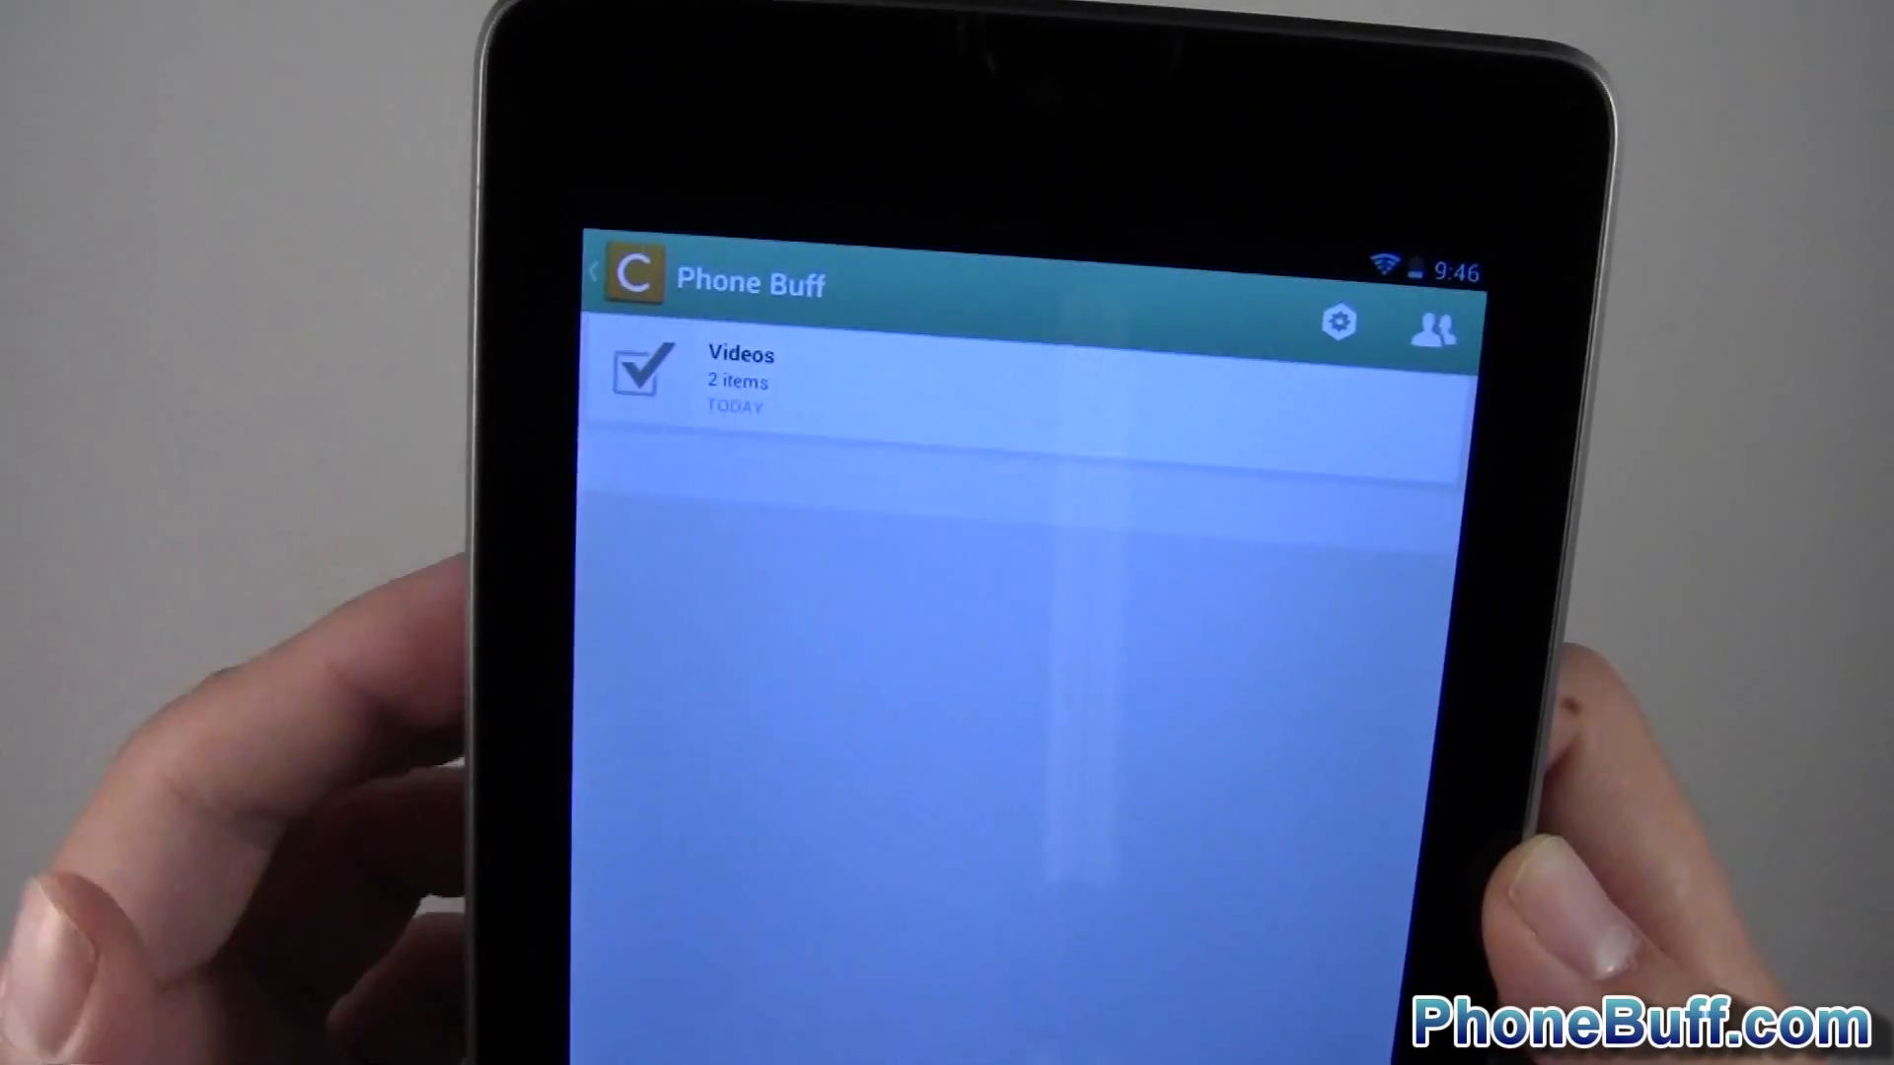
Step: Leave Catch and return to the home screen with the dock showing
left_click(740, 379)
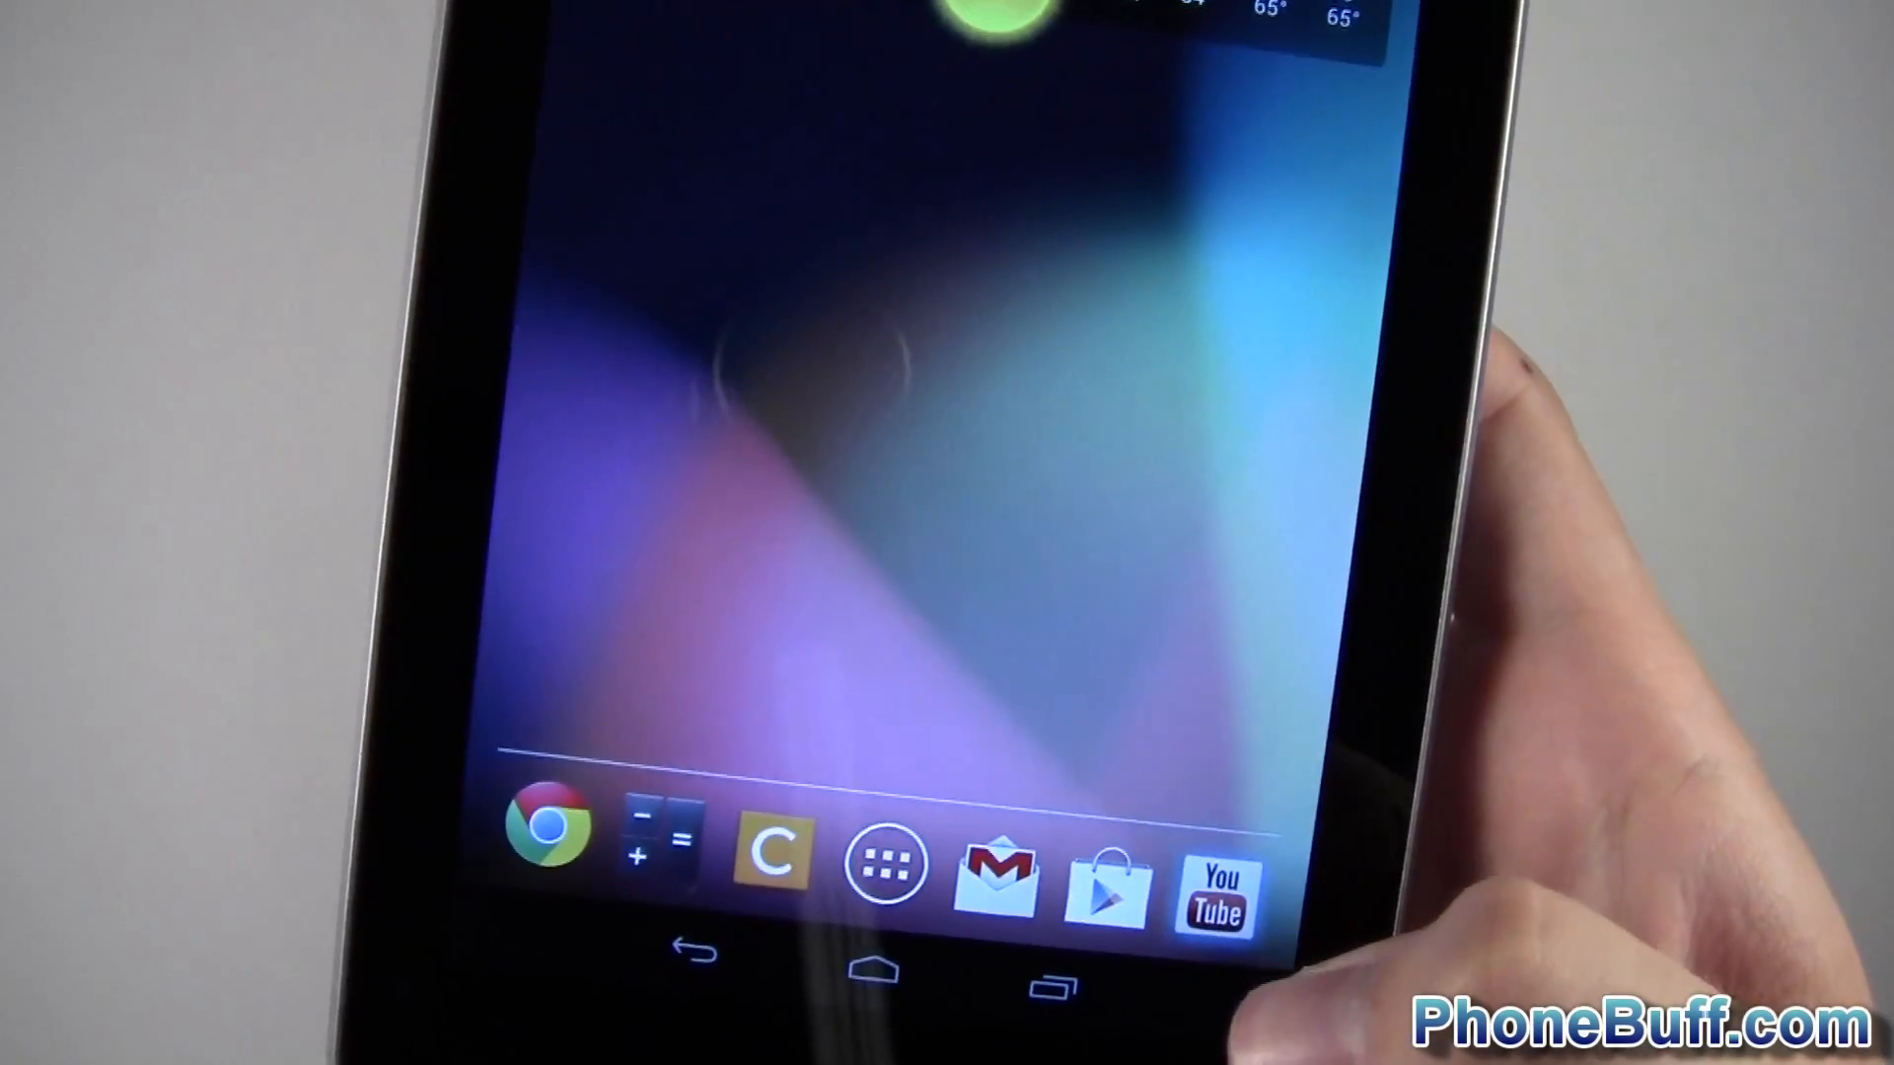
Step: Bring up the full app drawer listing apps from Analytics to Facebook
left_click(1213, 872)
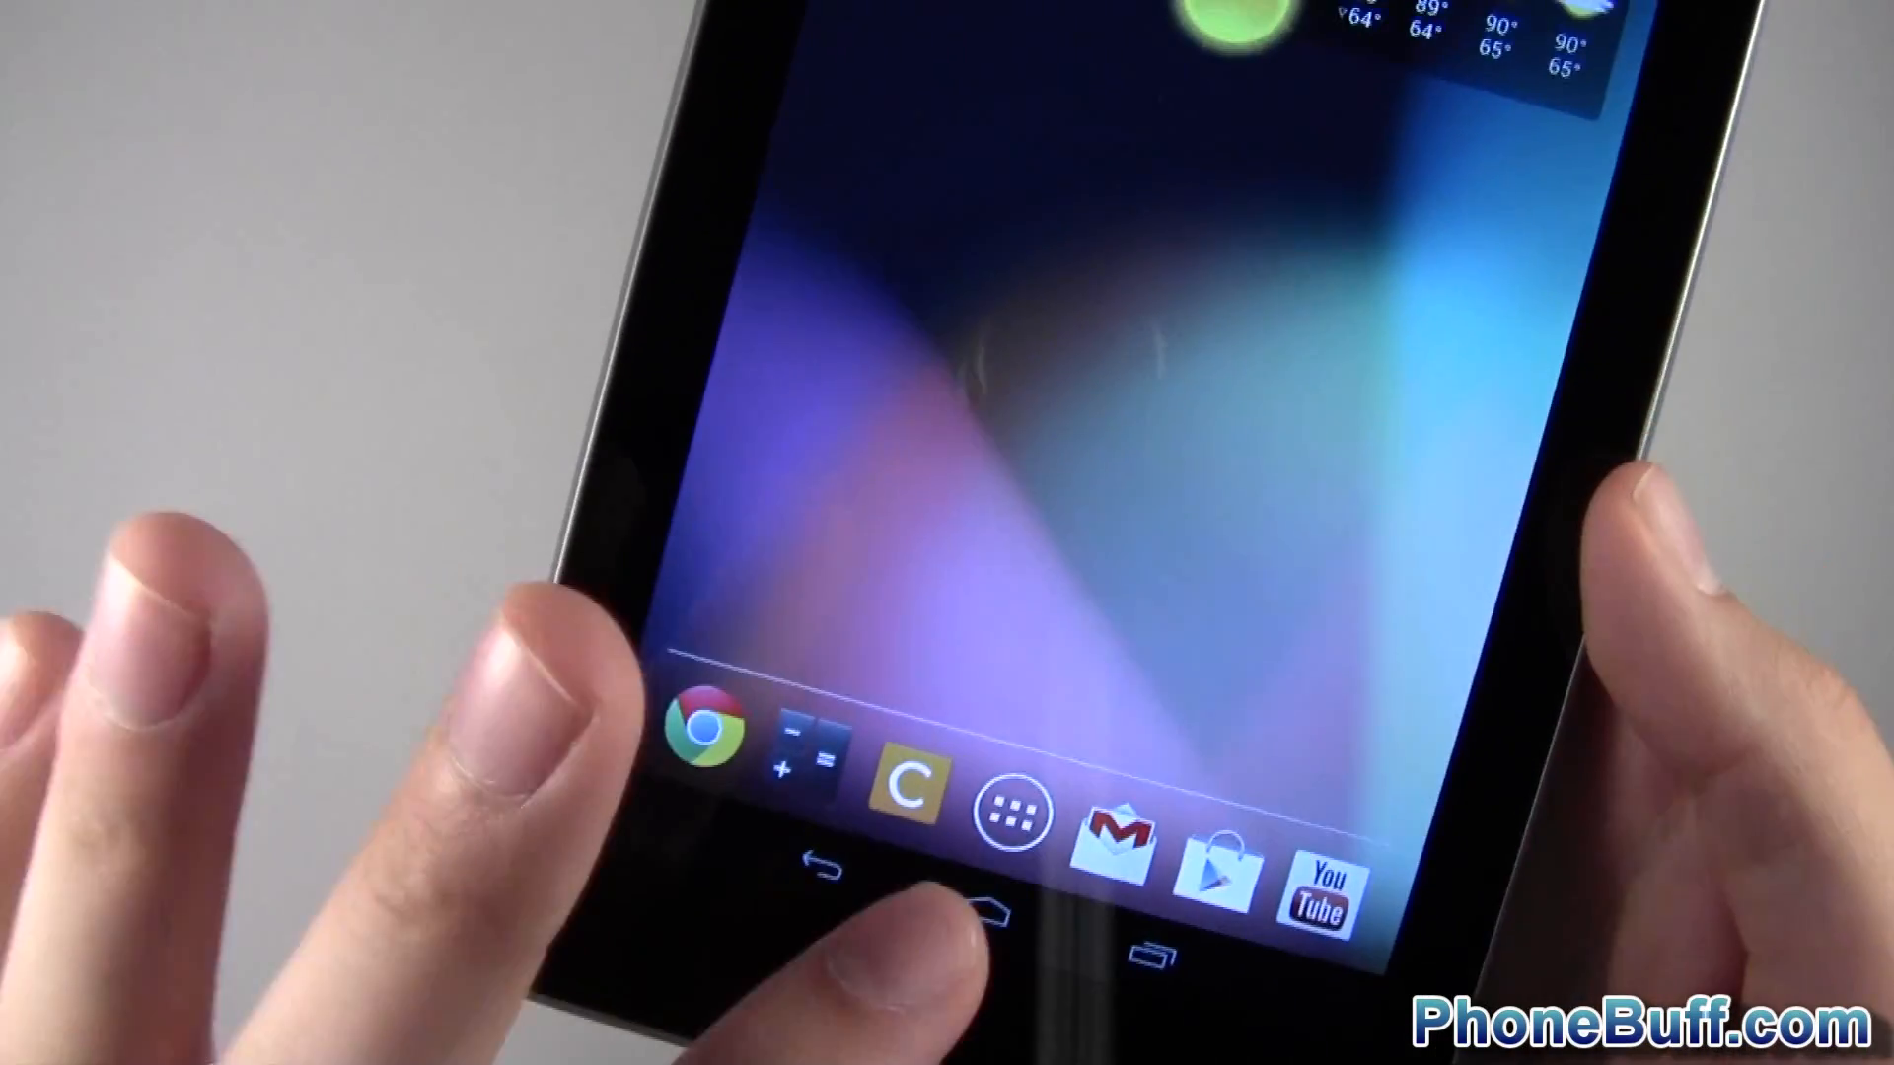
left_click(1010, 814)
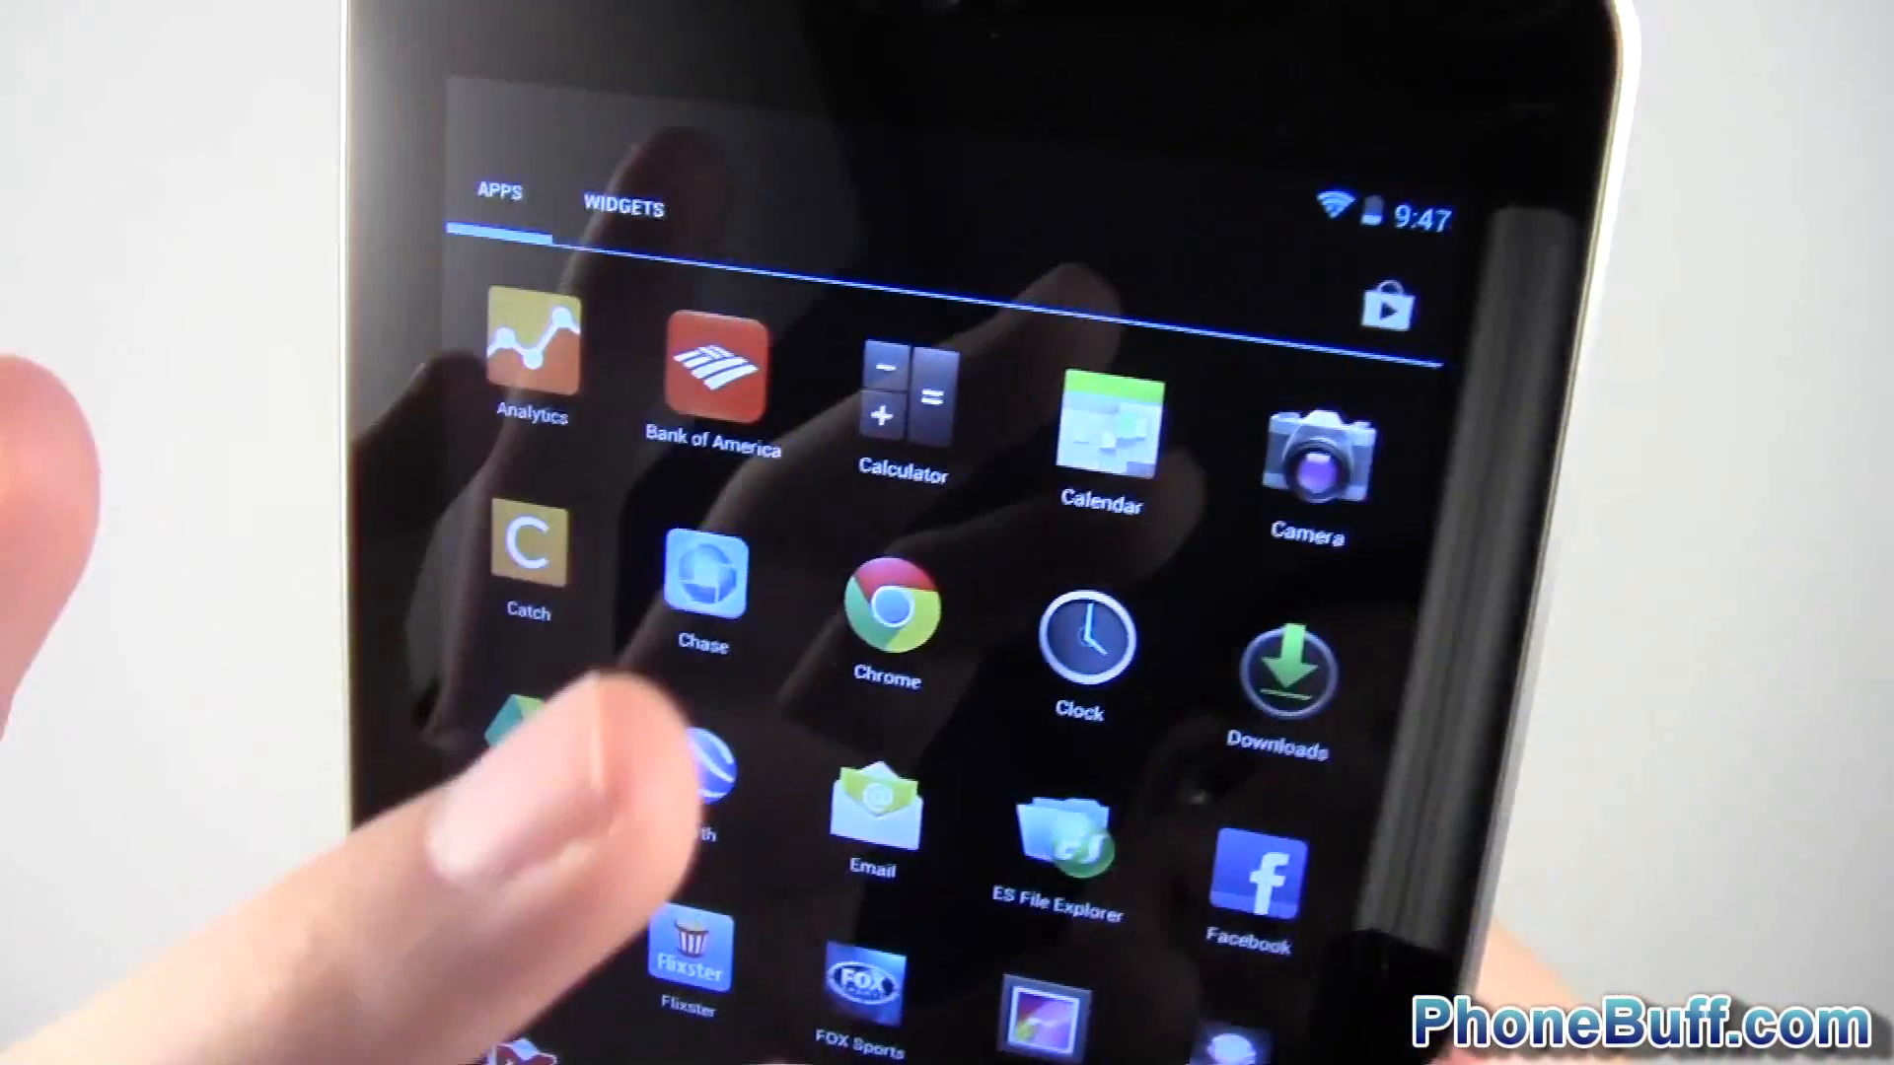
scroll("down", 3)
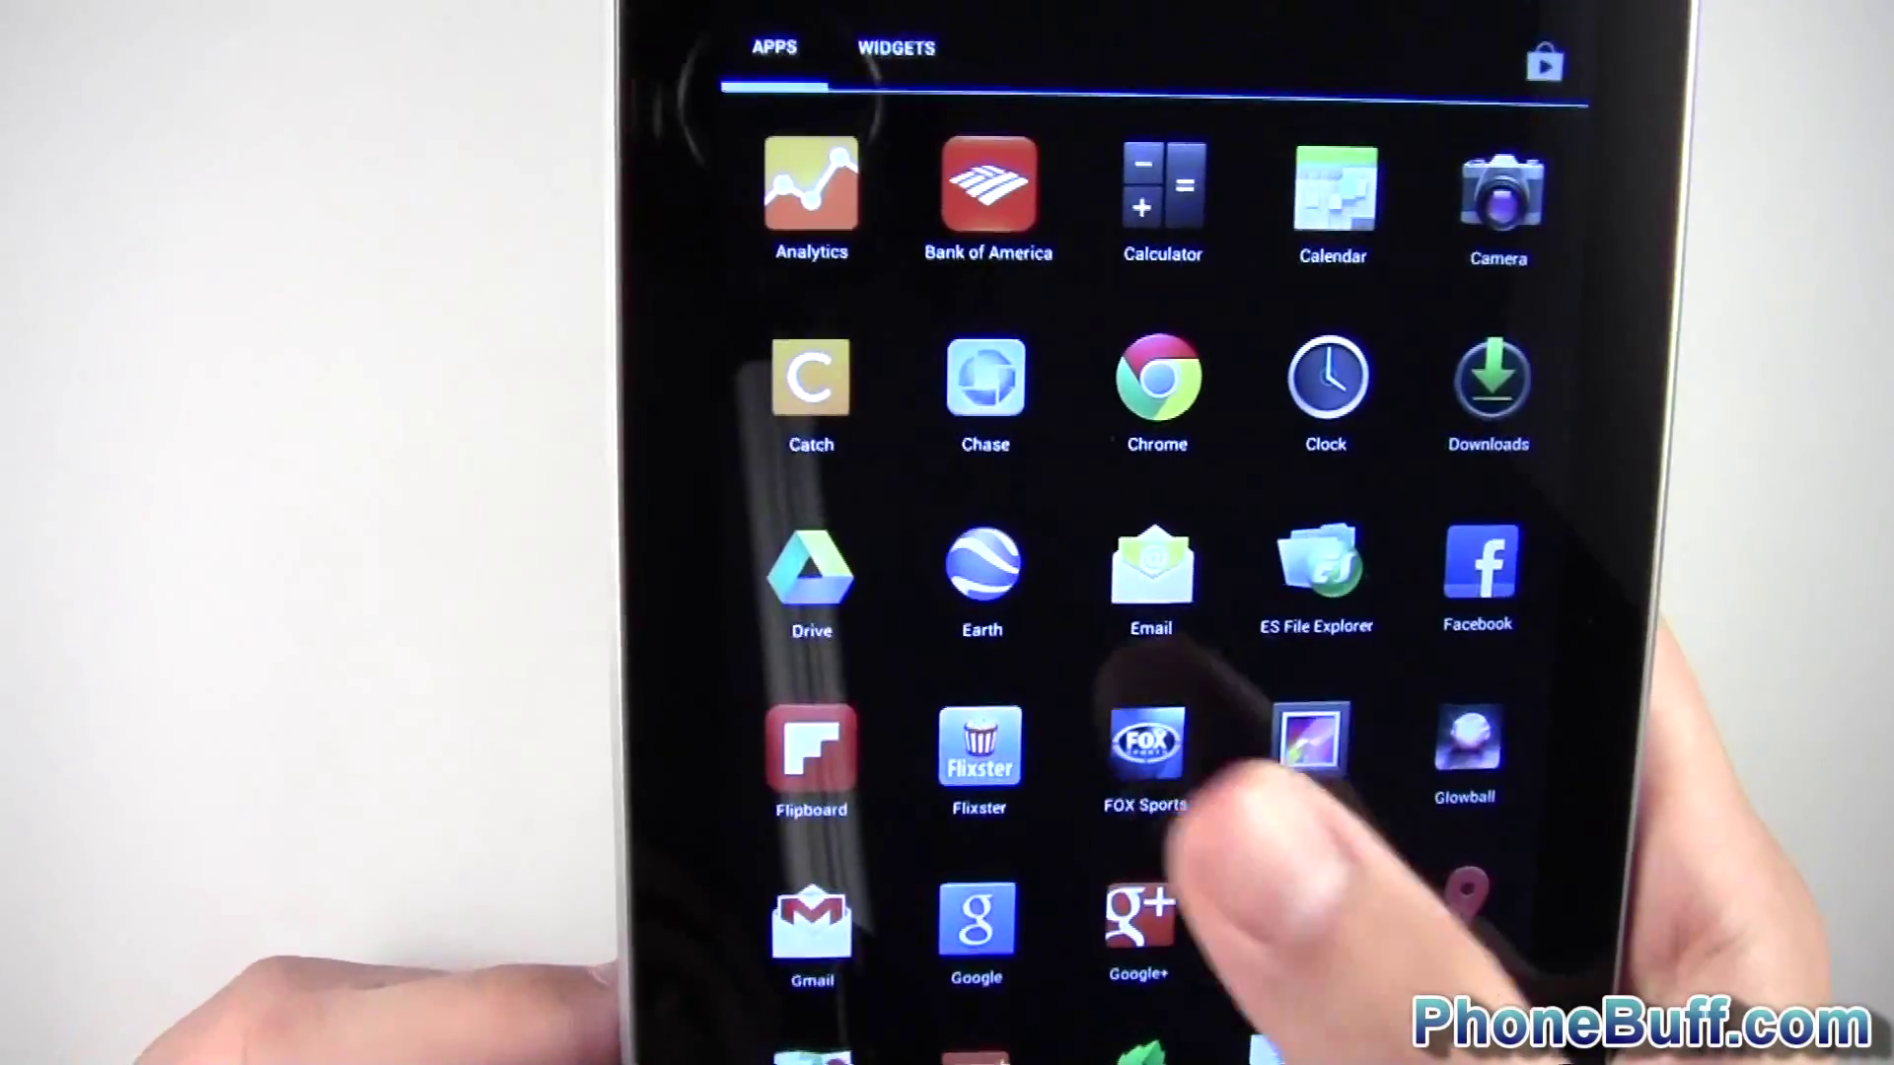
scroll("down", 3)
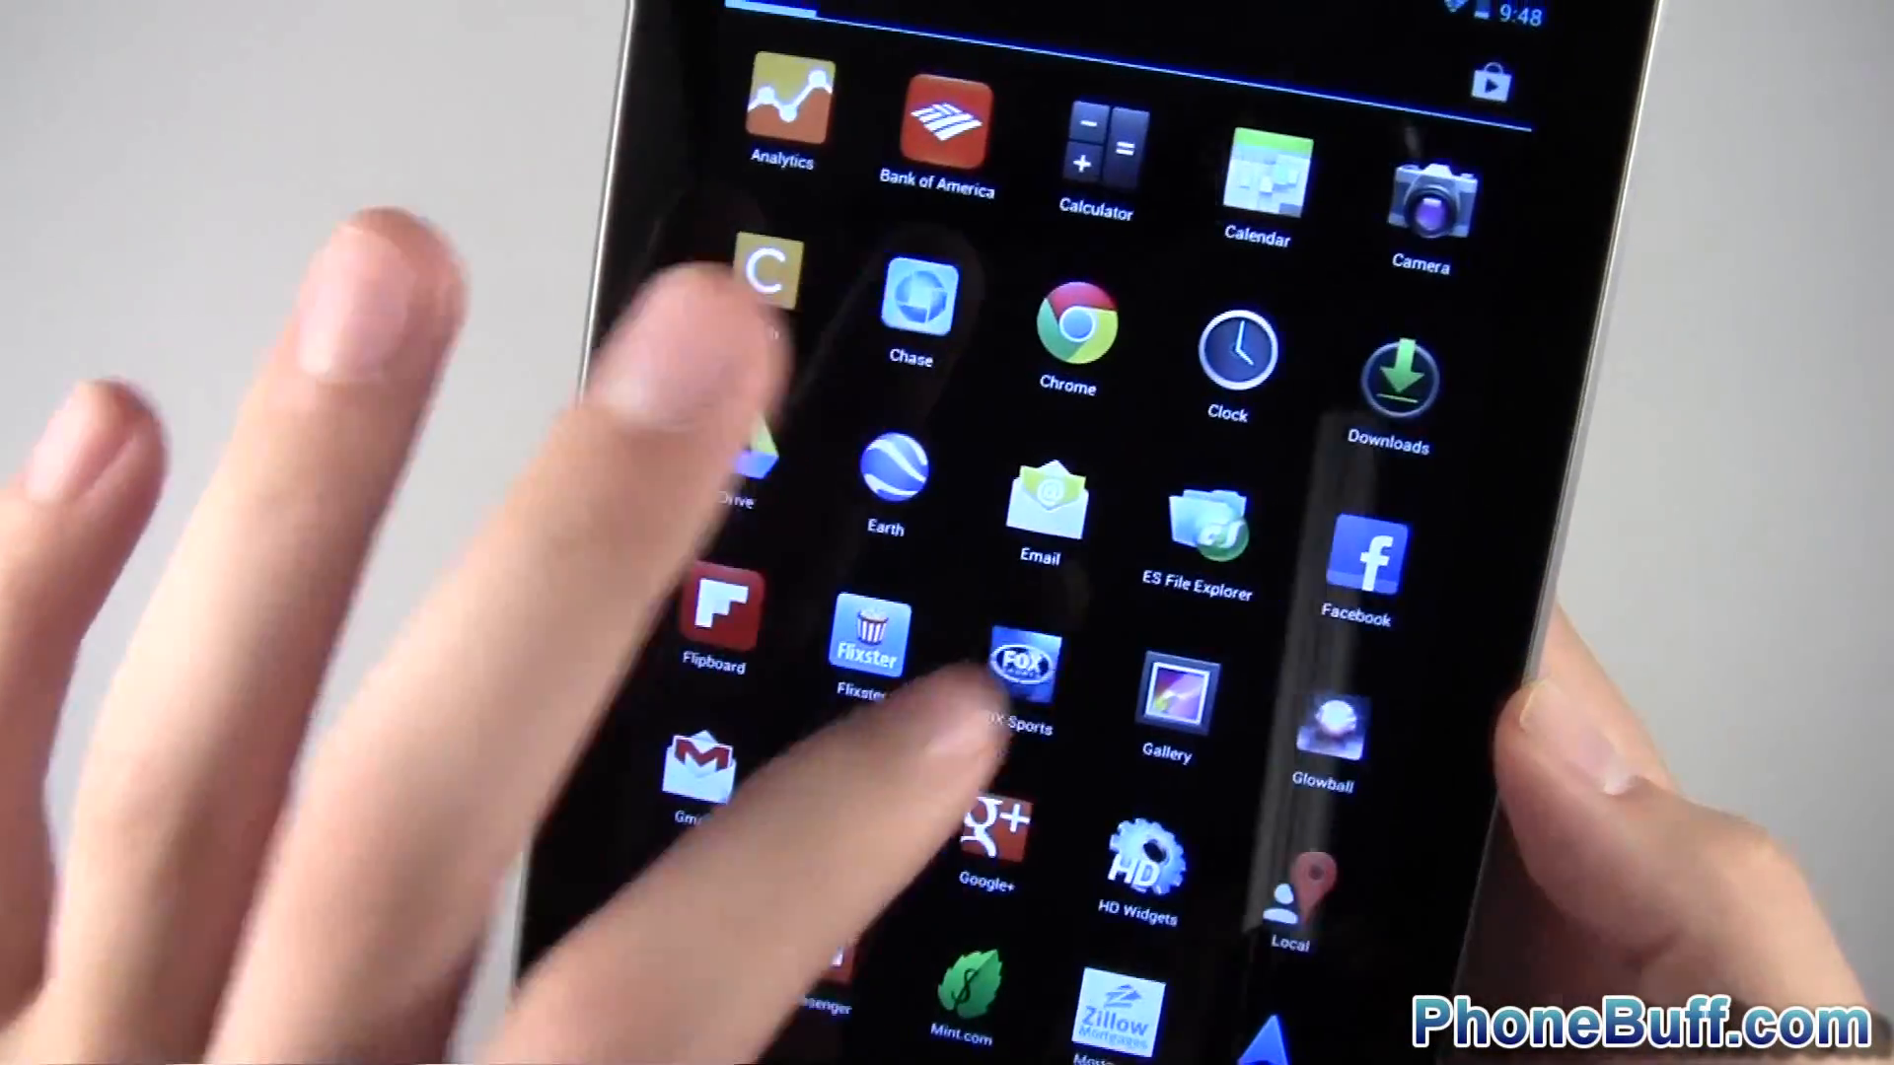
left_click(1022, 664)
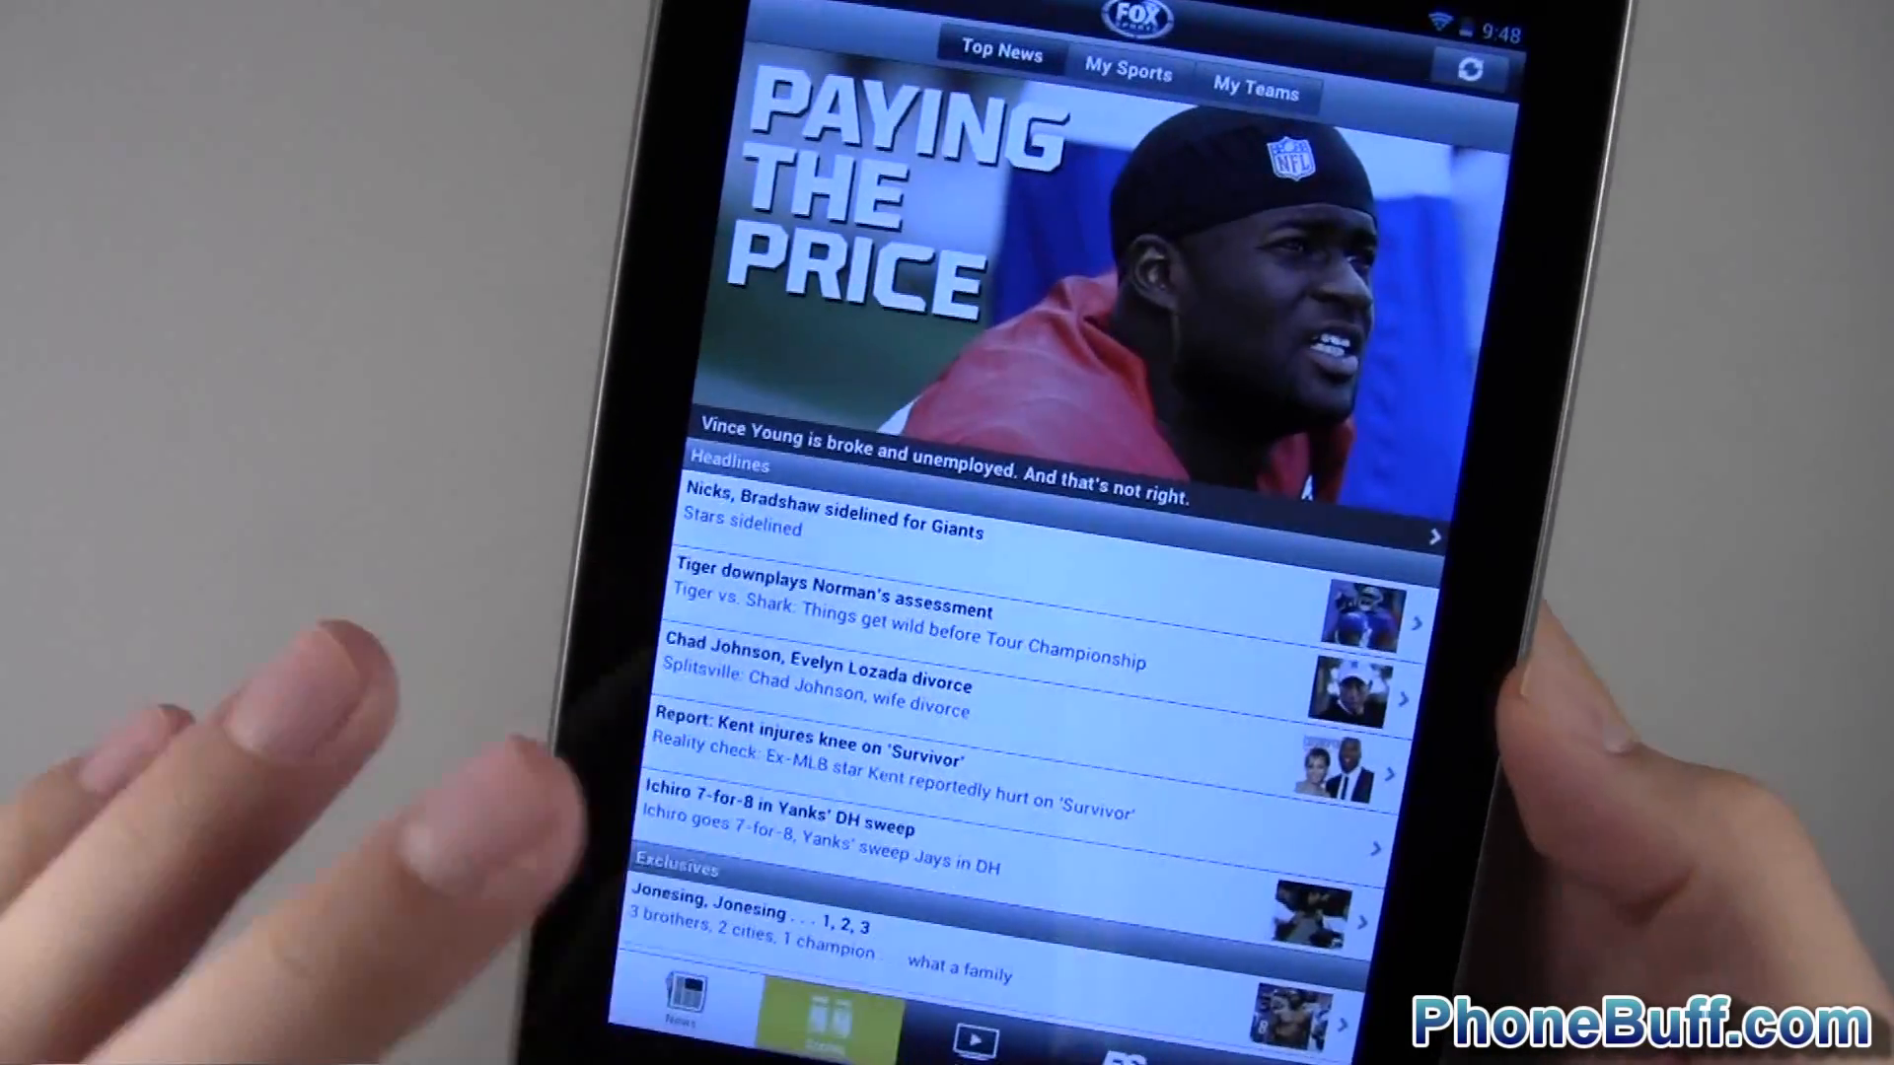
left_click(1128, 73)
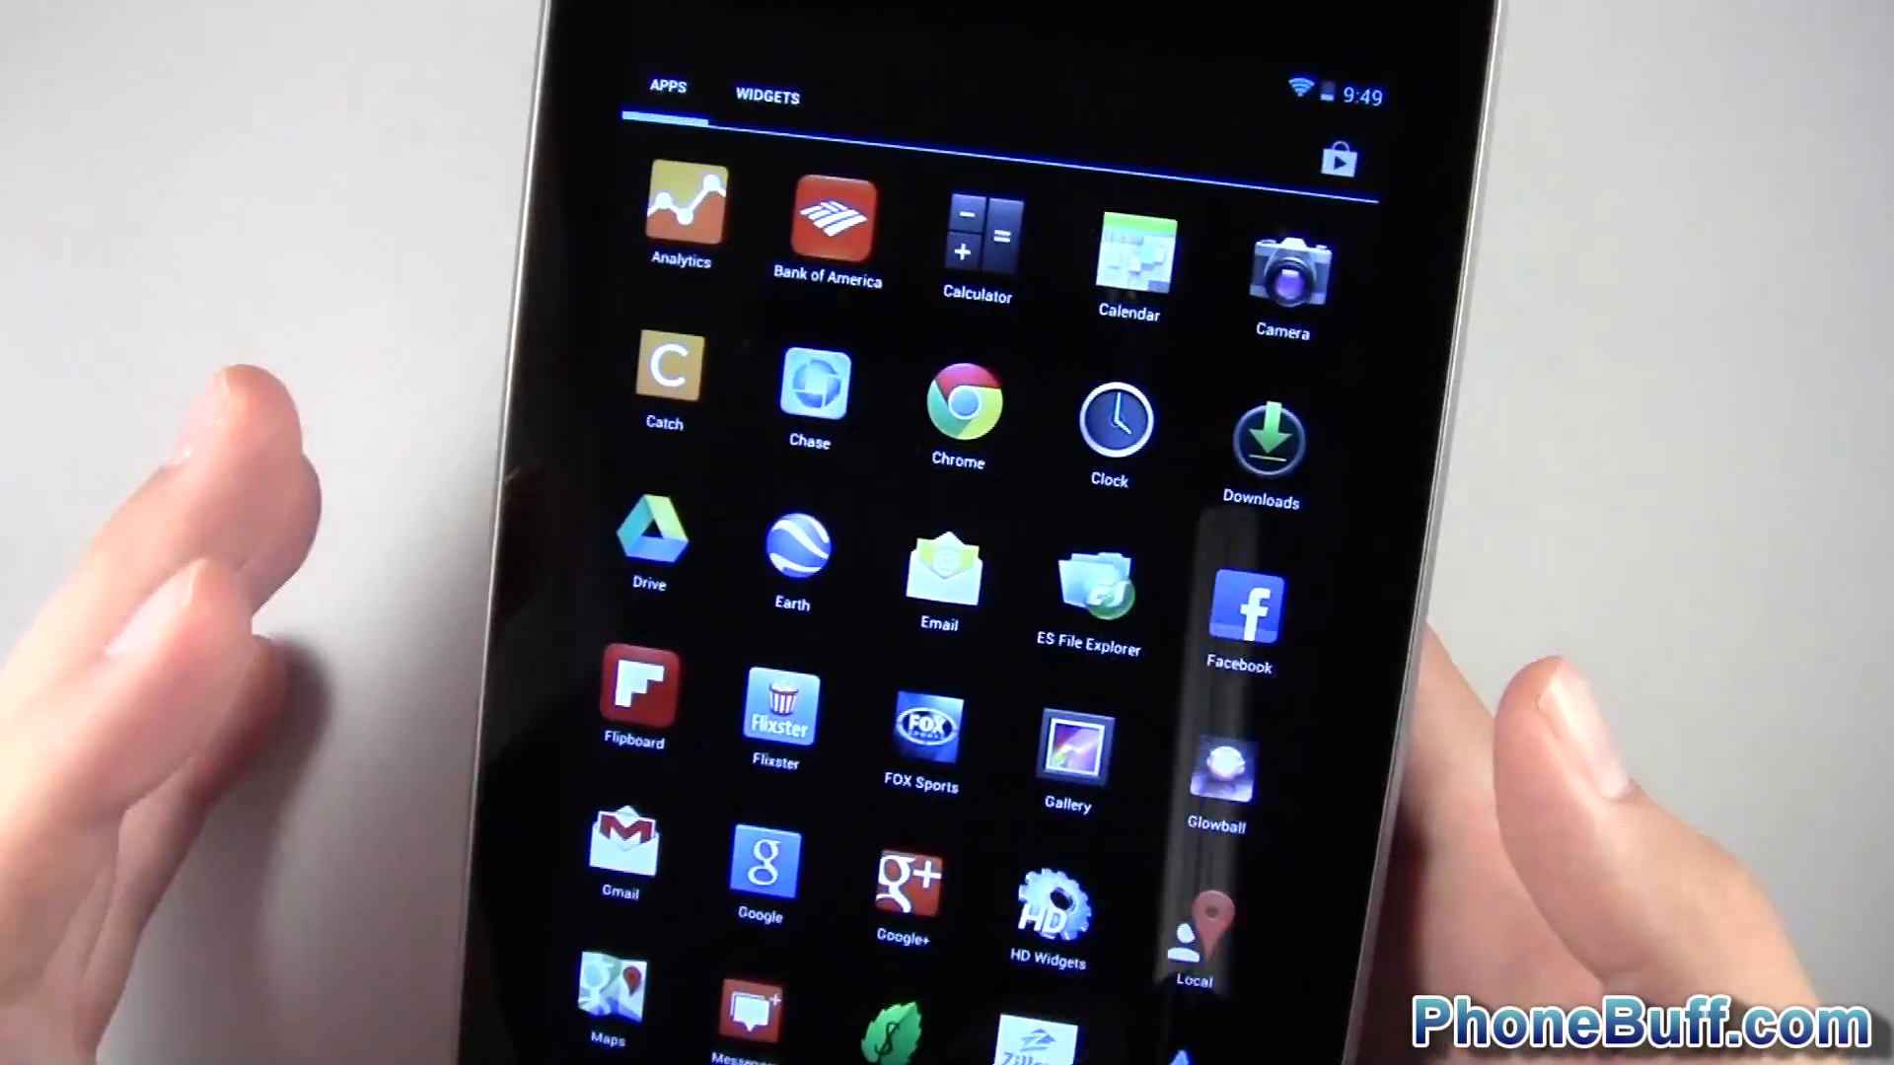
left_click(922, 724)
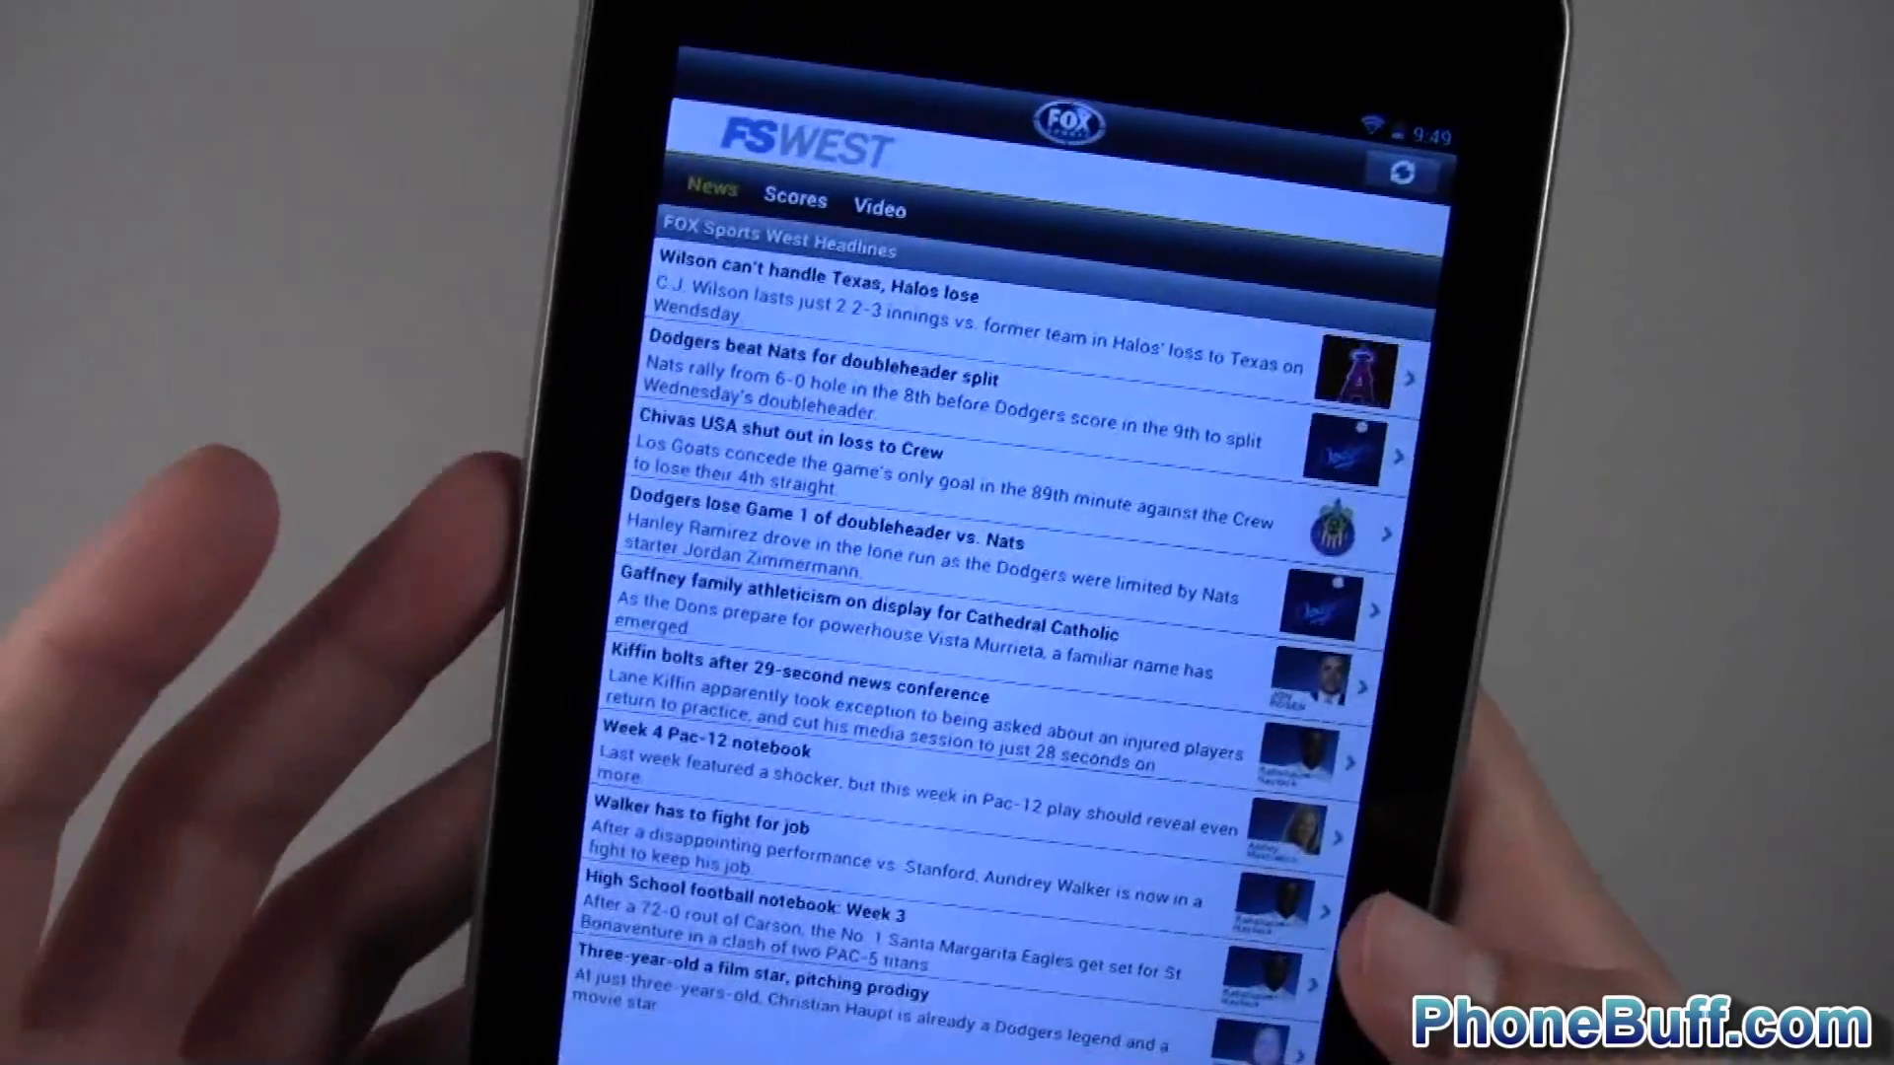
left_click(880, 207)
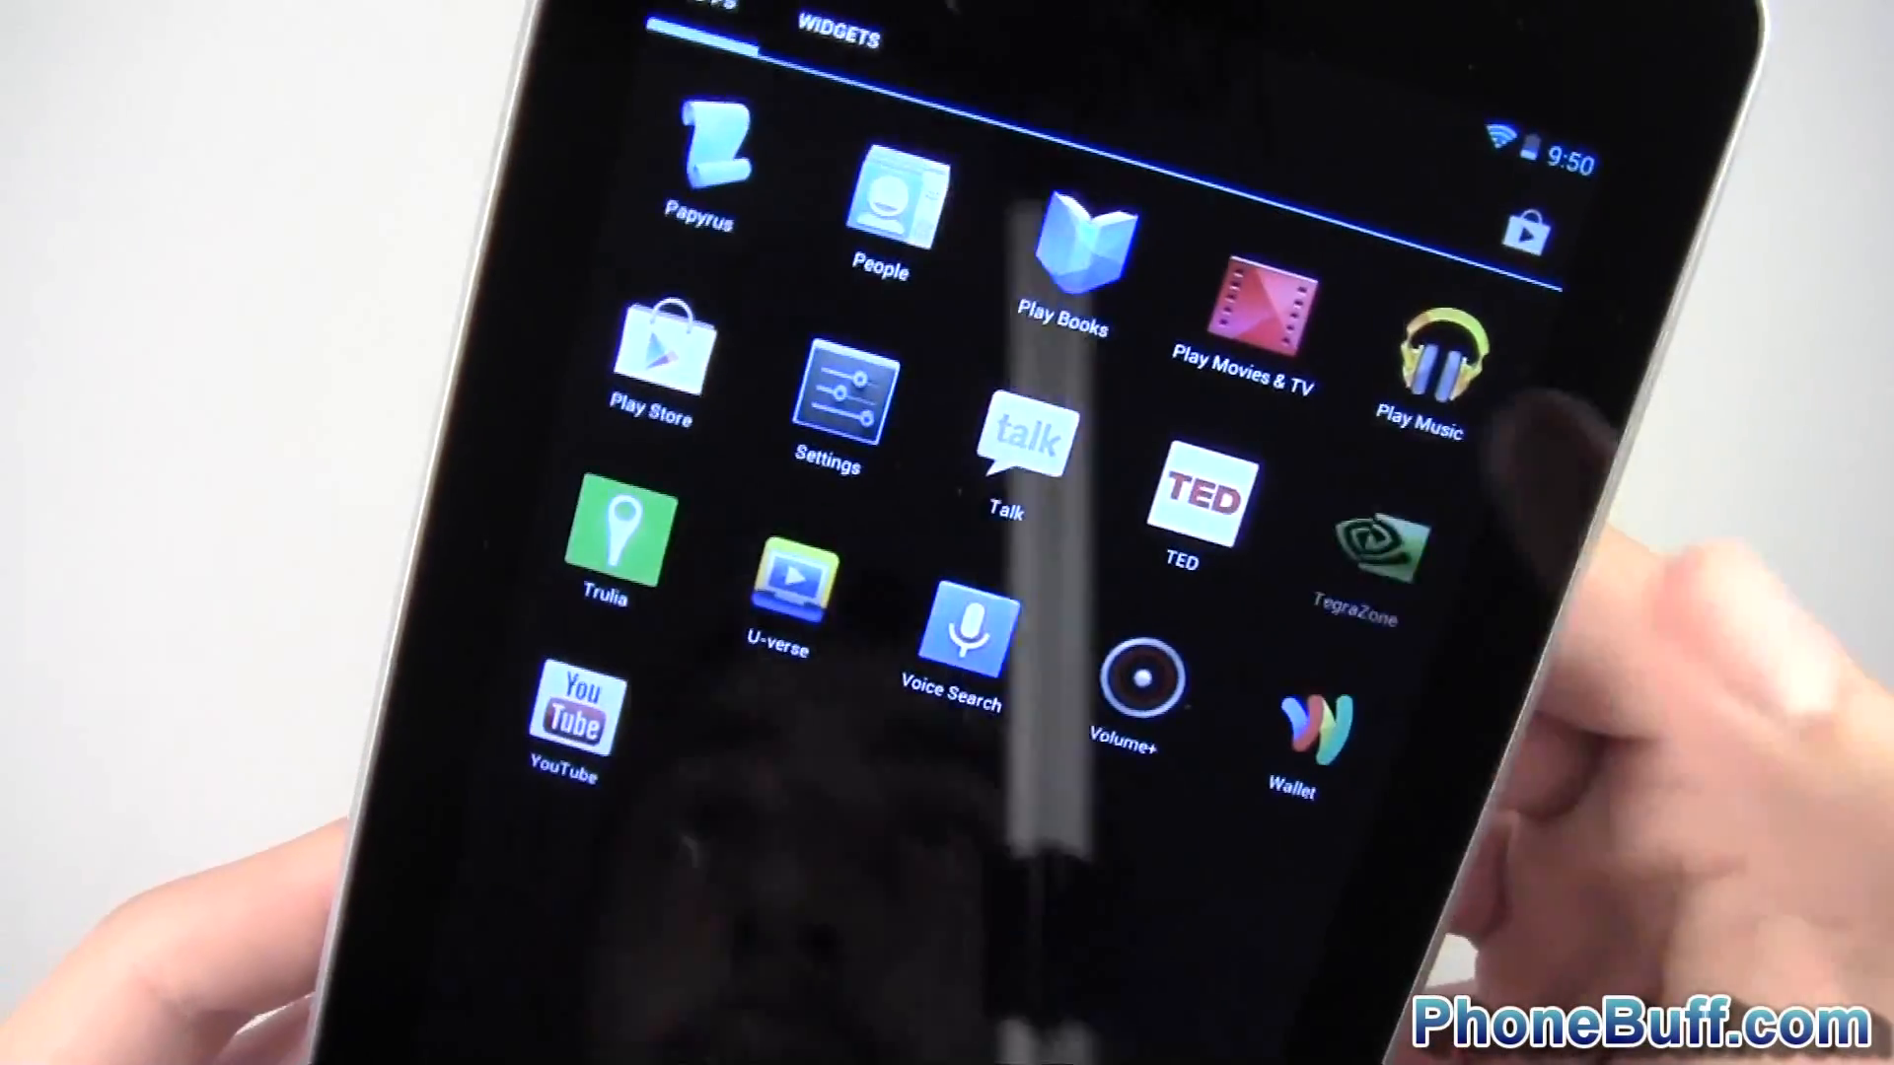
Step: Launch NVIDIA TegraZone and browse its Spotlight and Games lists
left_click(1356, 545)
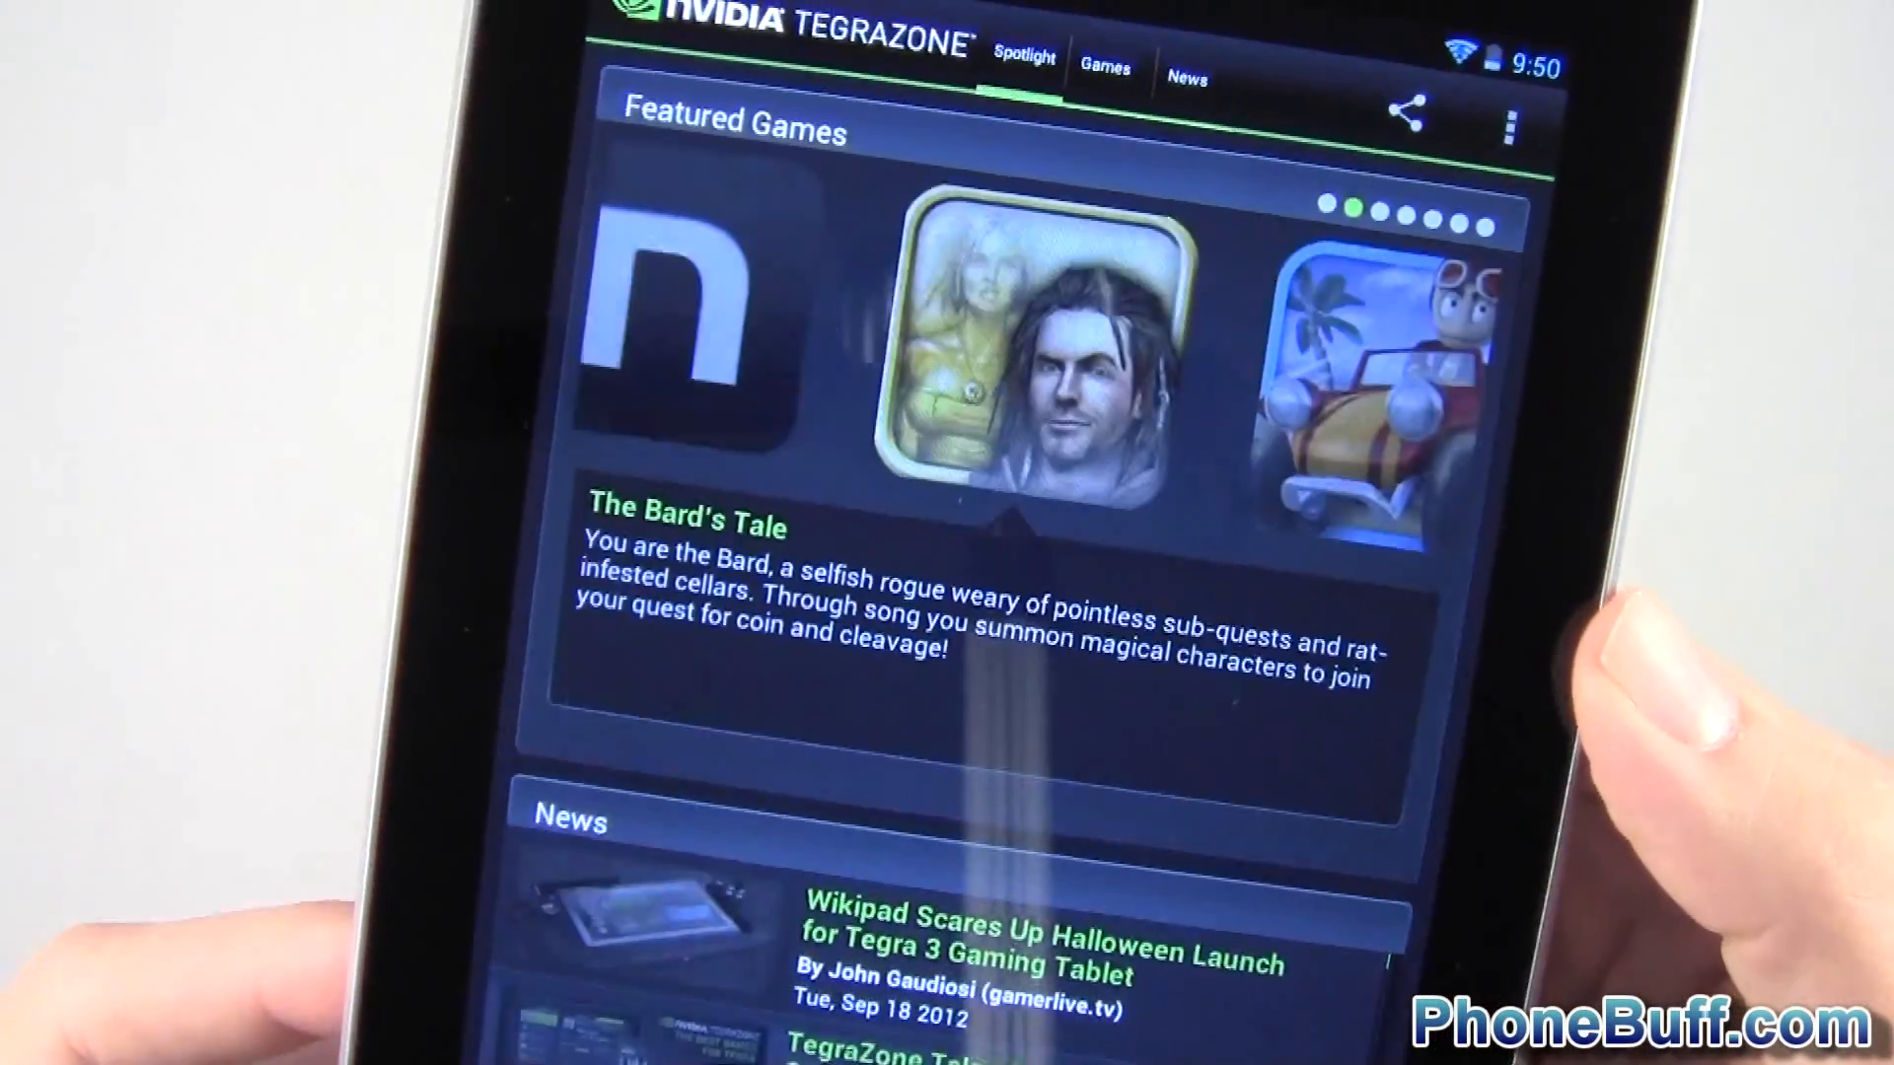
scroll("down", 3)
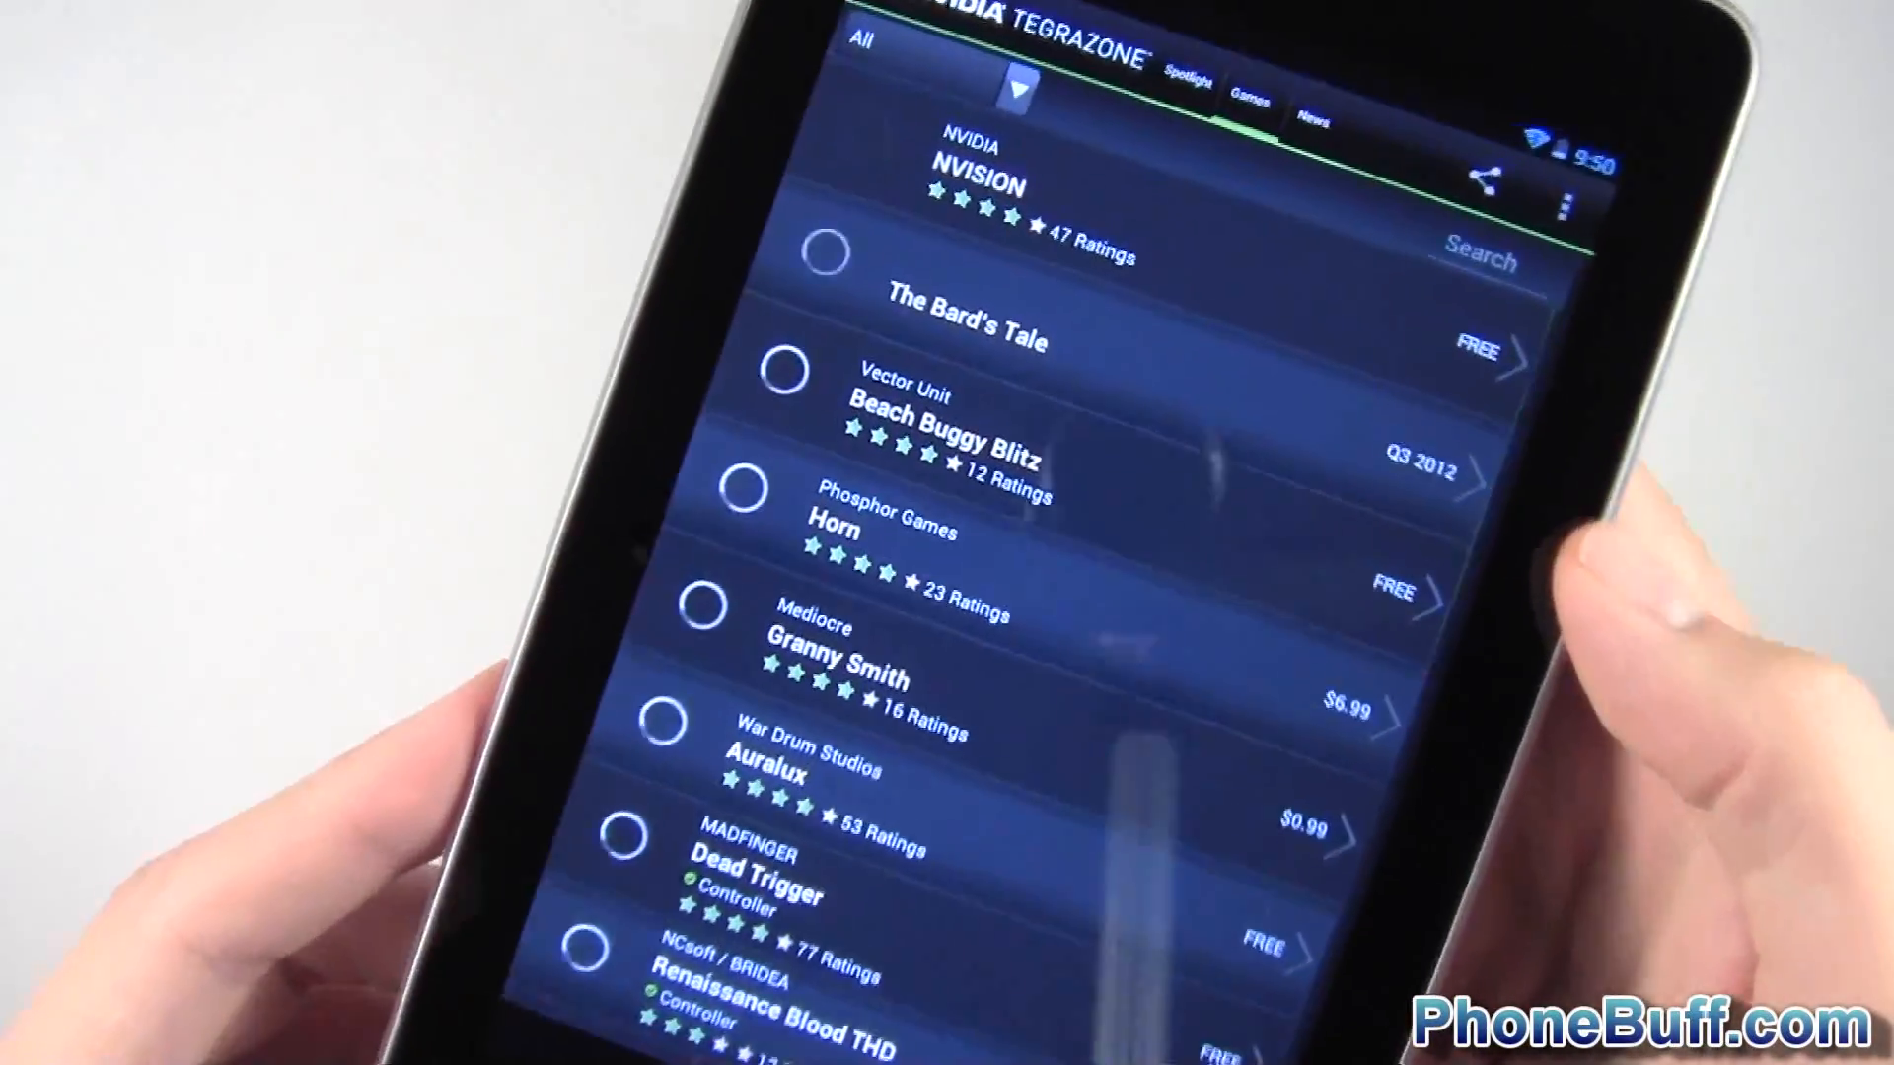
scroll("down", 3)
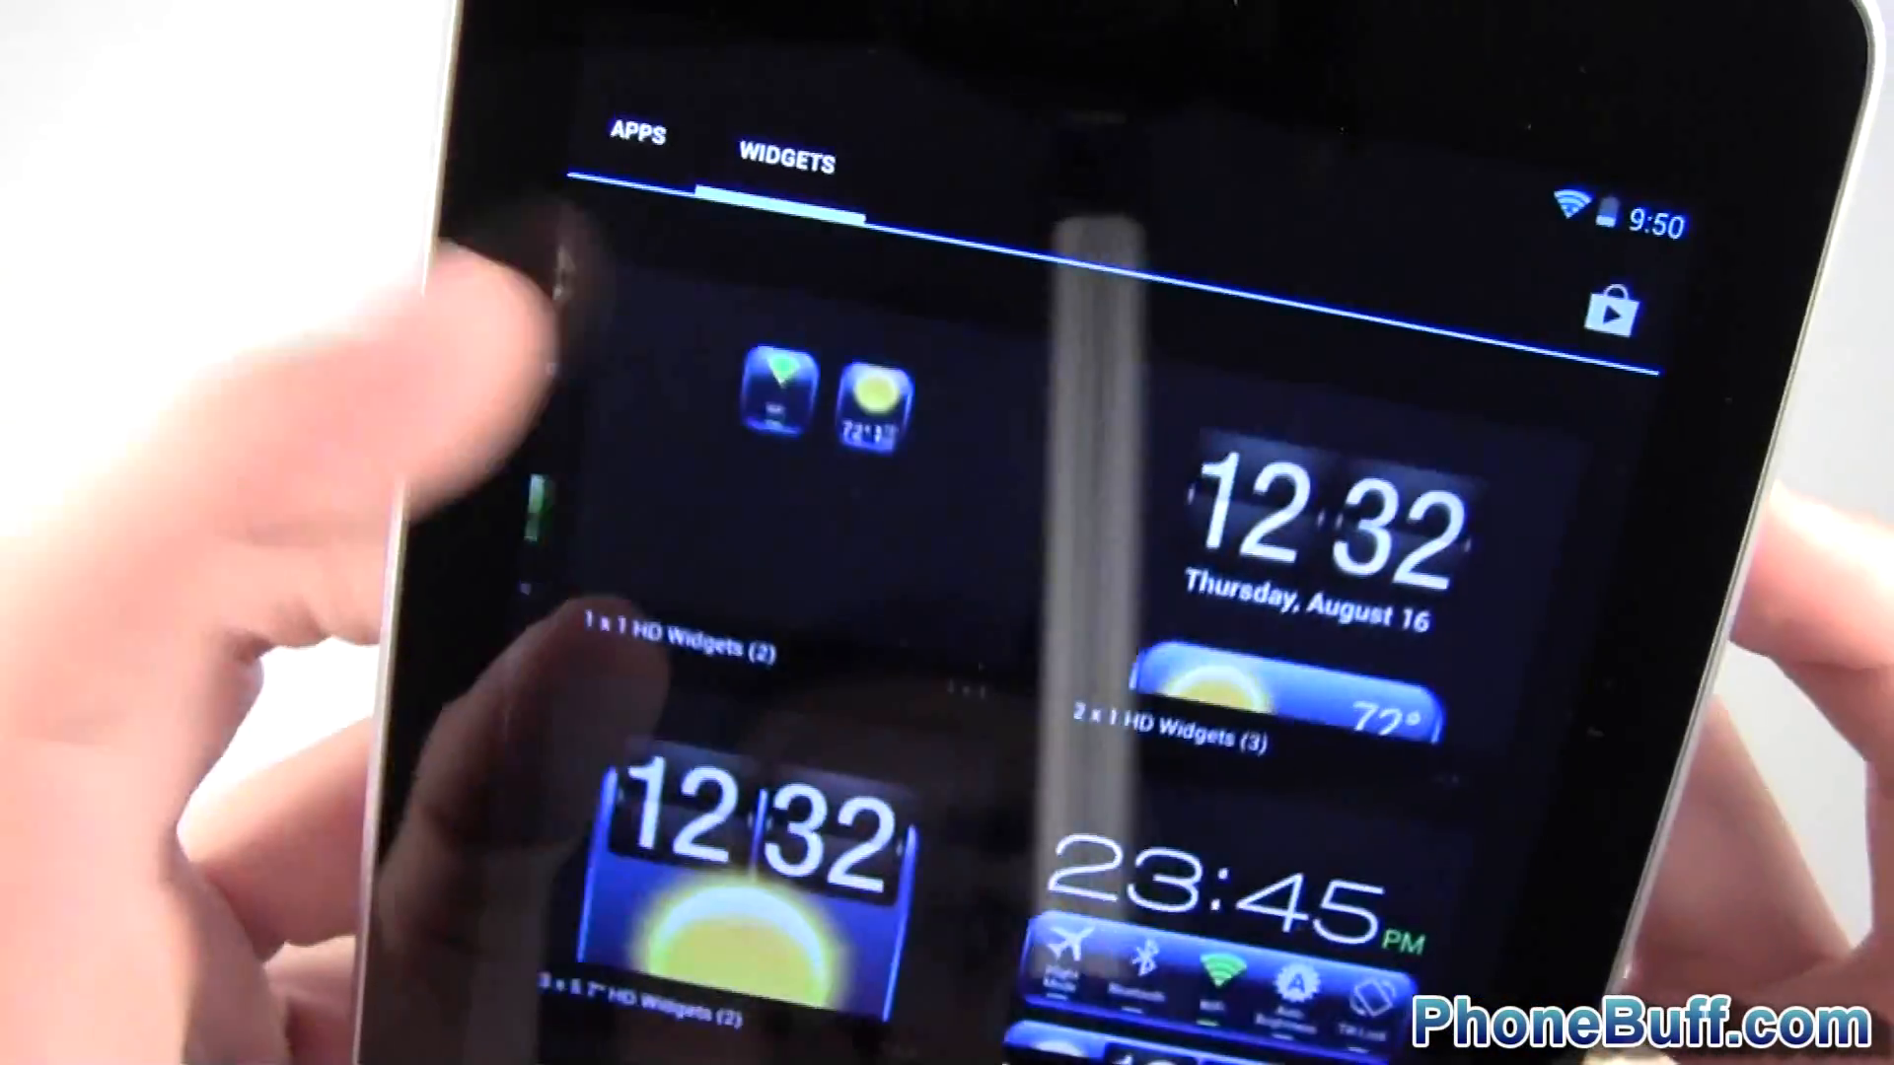
Step: Switch the drawer back to the Apps list, then return to the home screen
left_click(653, 144)
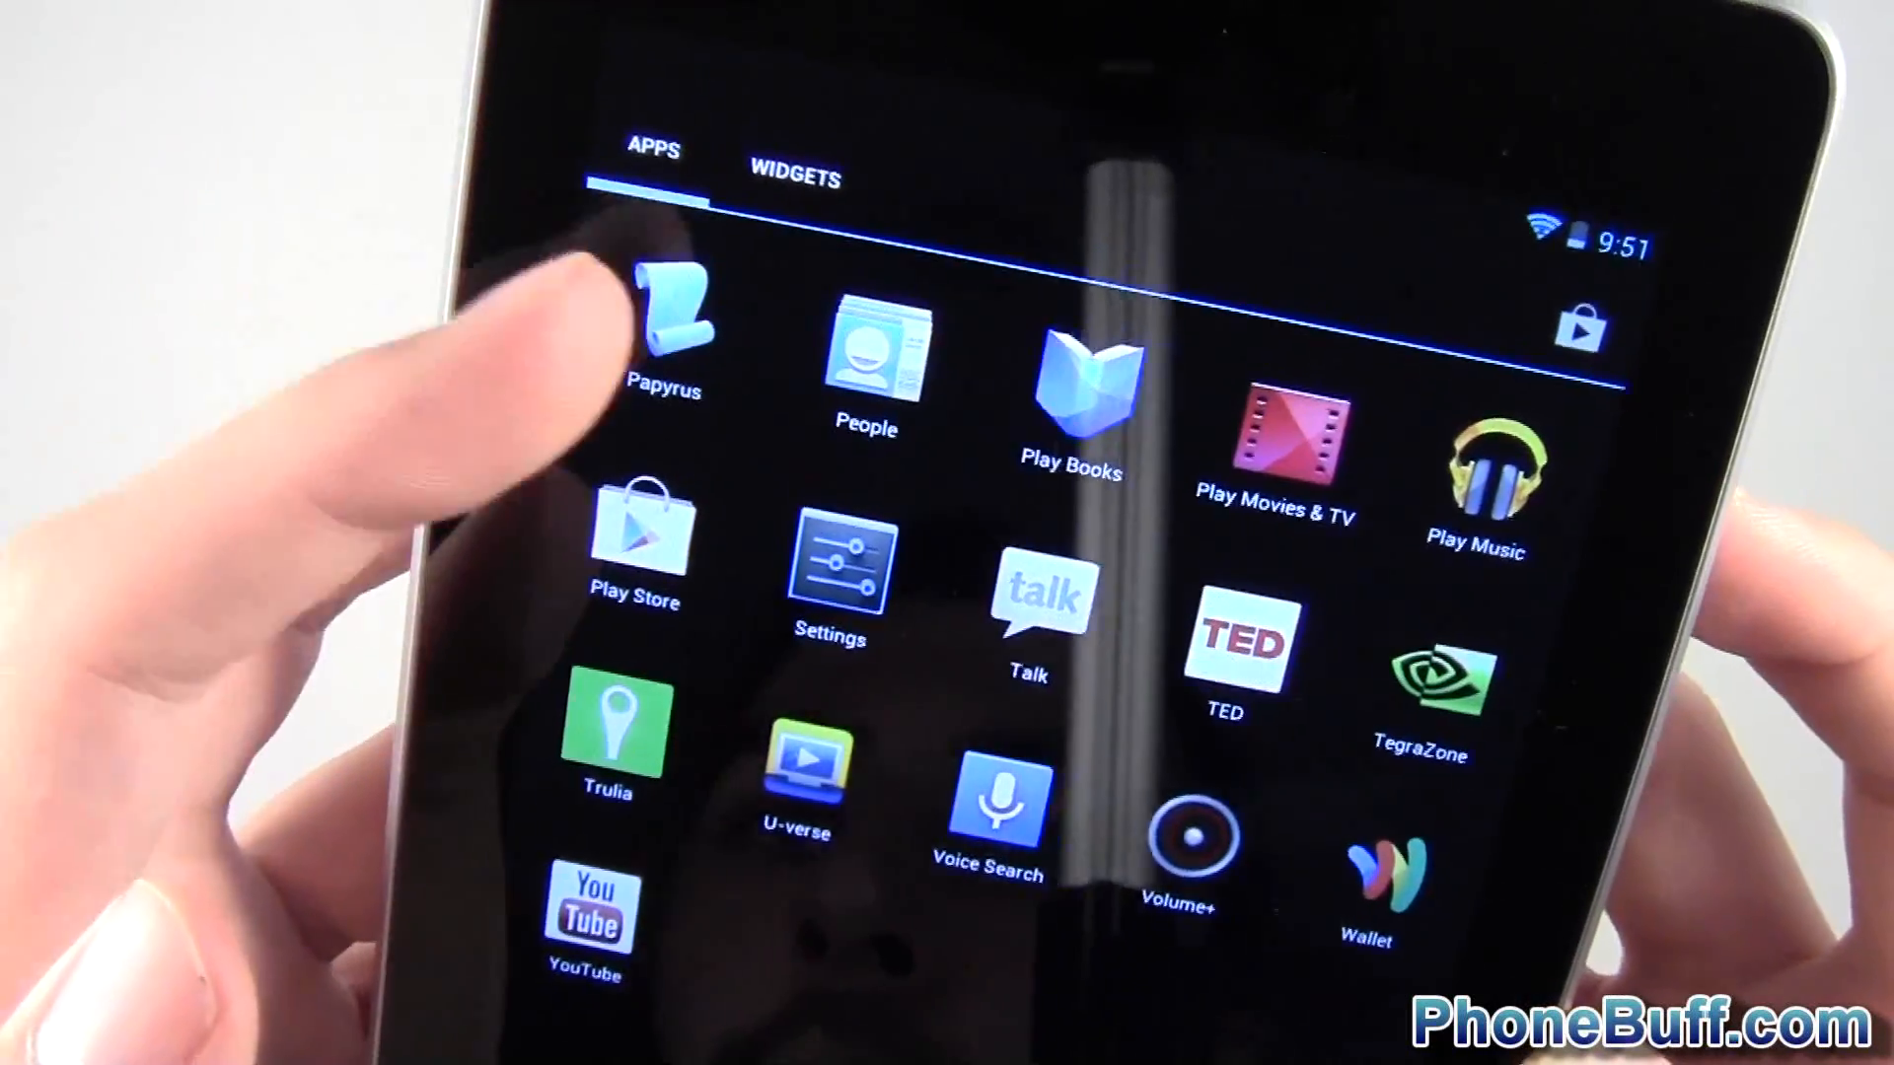
left_click(663, 319)
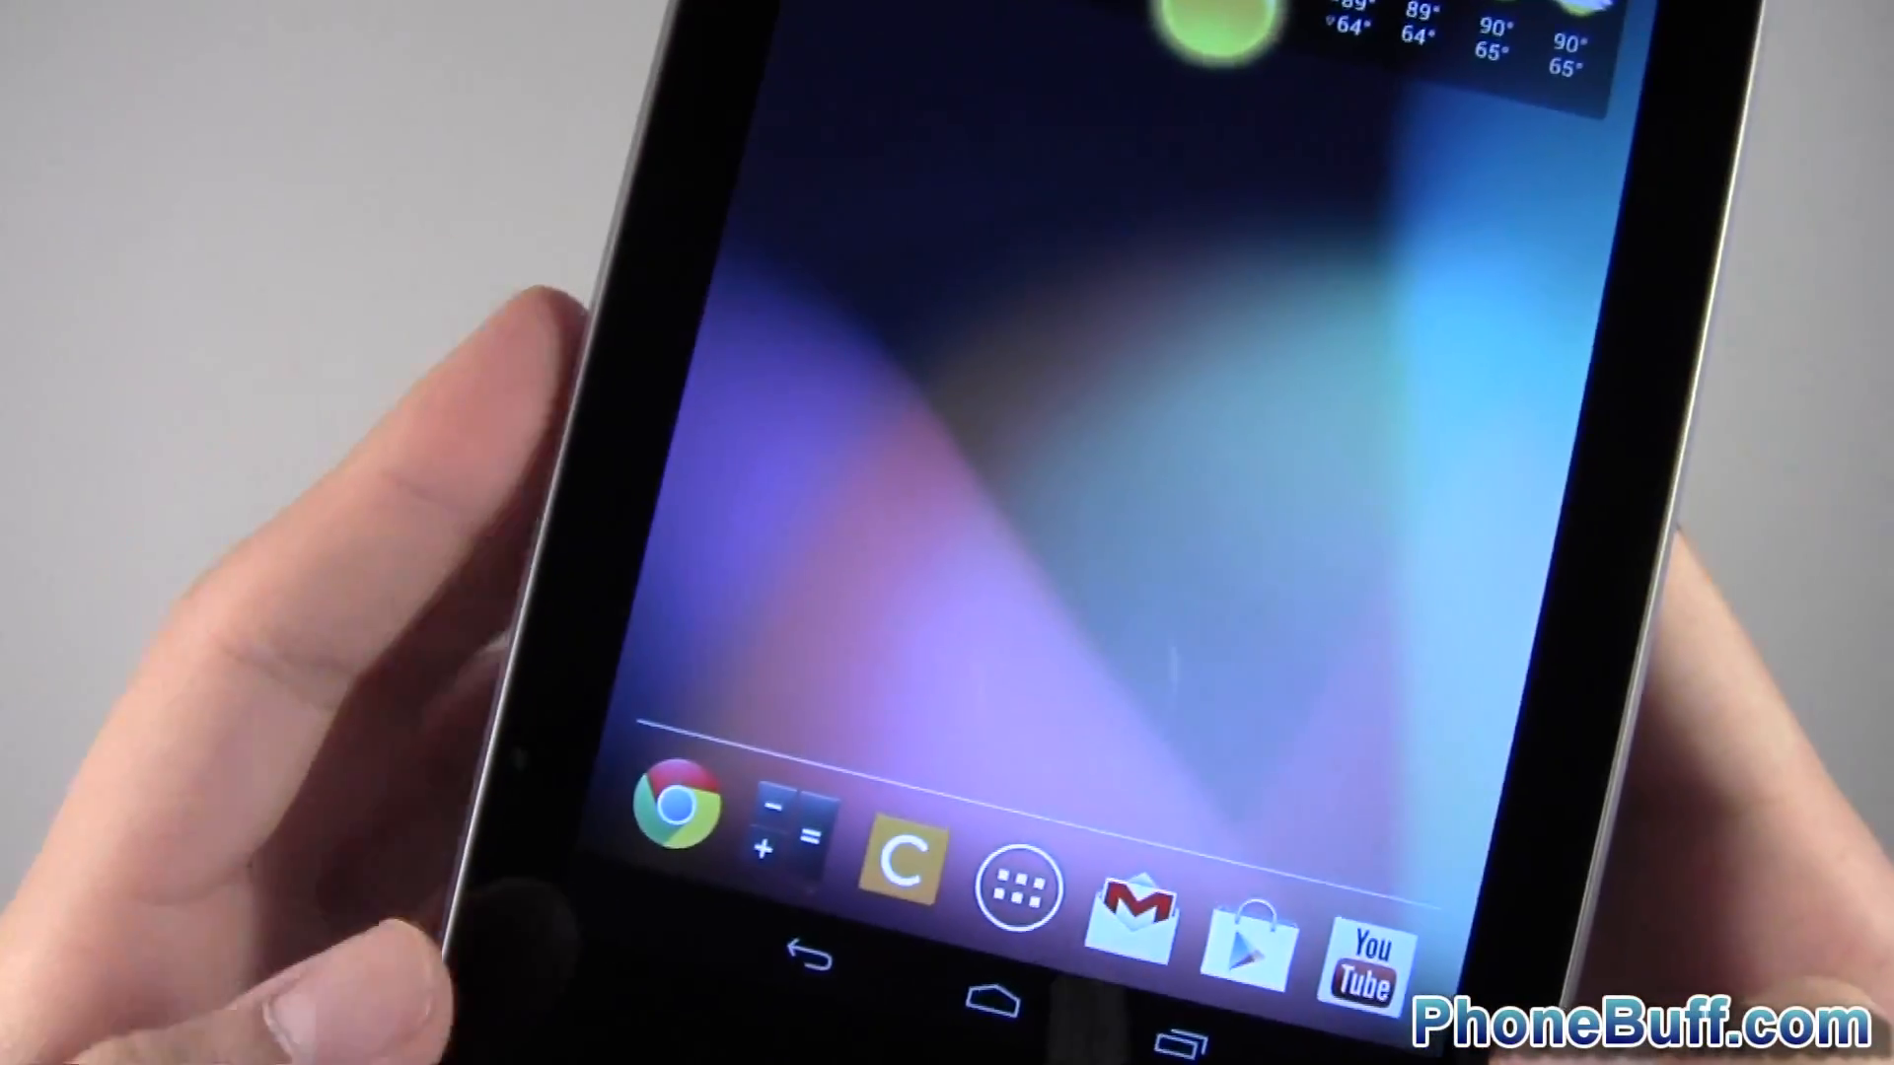
Step: Launch the TED app from the app drawer onto its Featured talks
left_click(1018, 888)
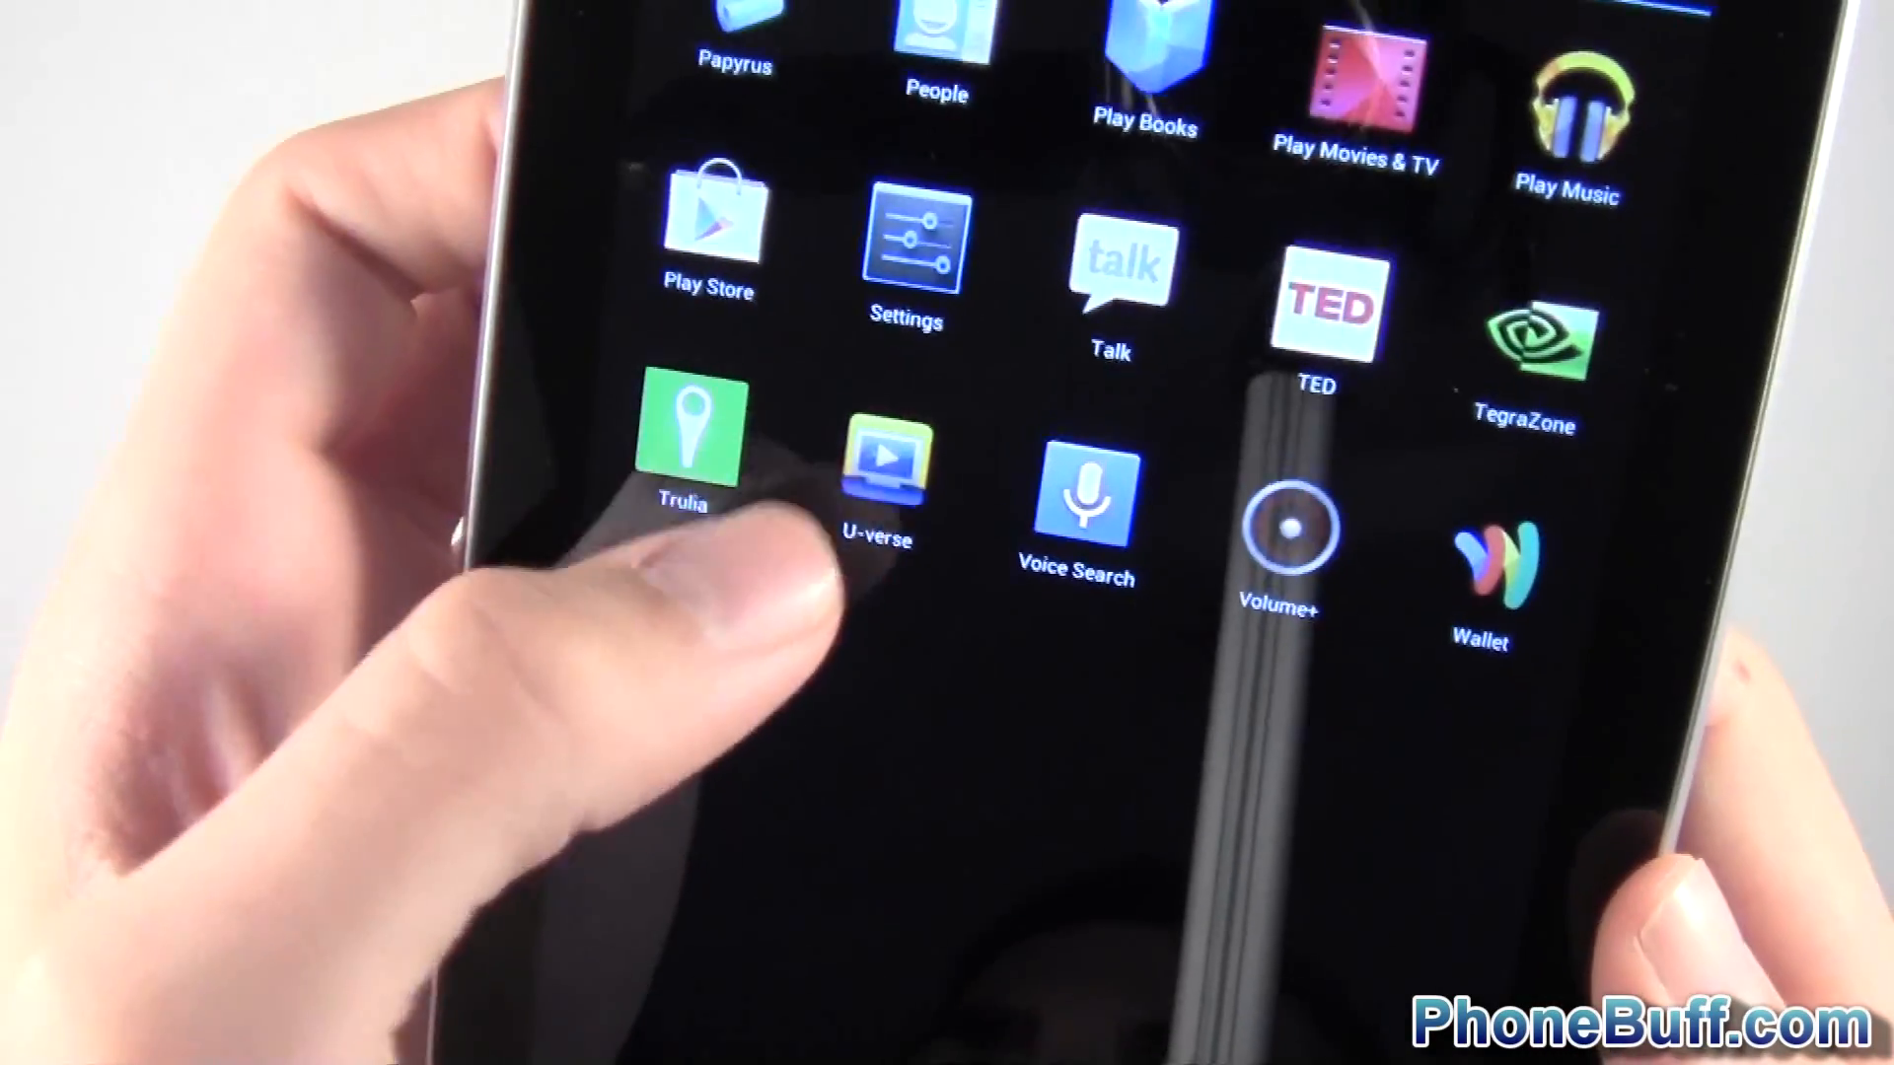
left_click(876, 462)
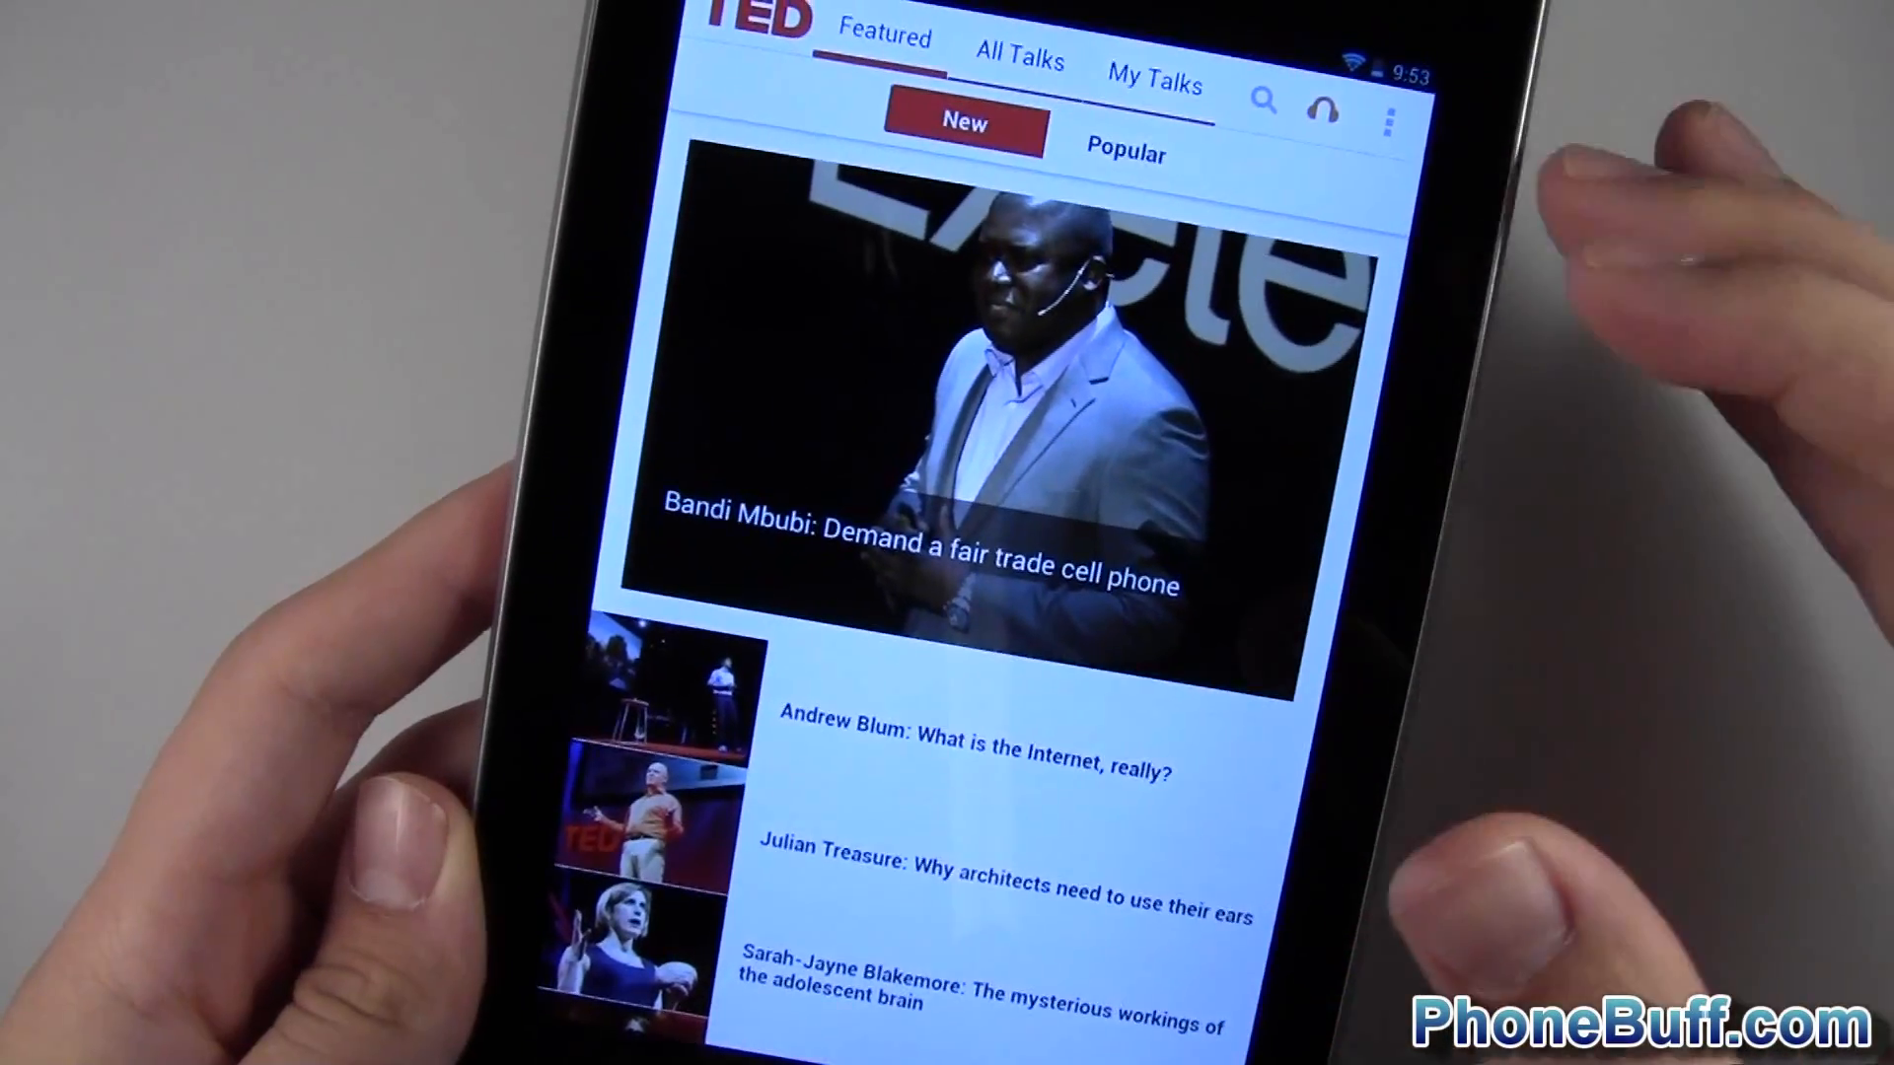
Step: Browse TED's All Talks under the Brain tag, then return to the home screen
scroll("up", 3)
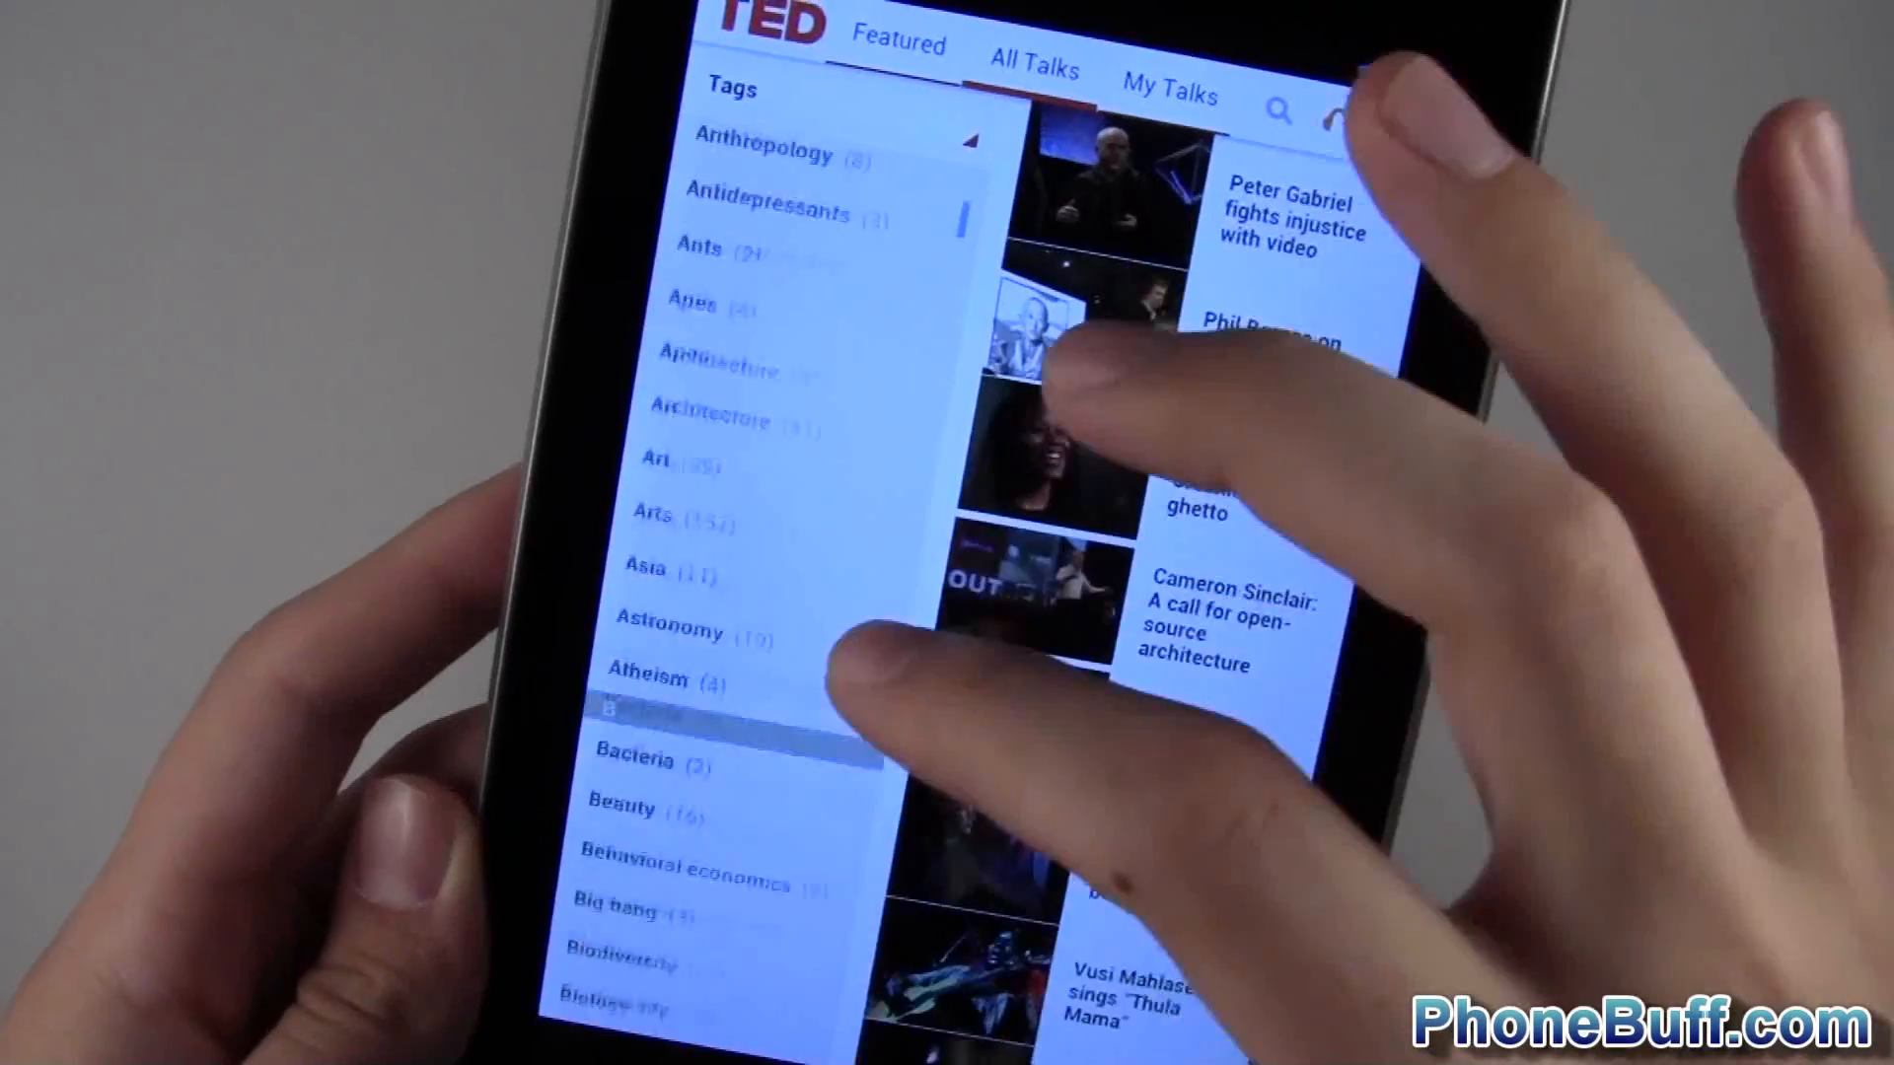
scroll("down", 3)
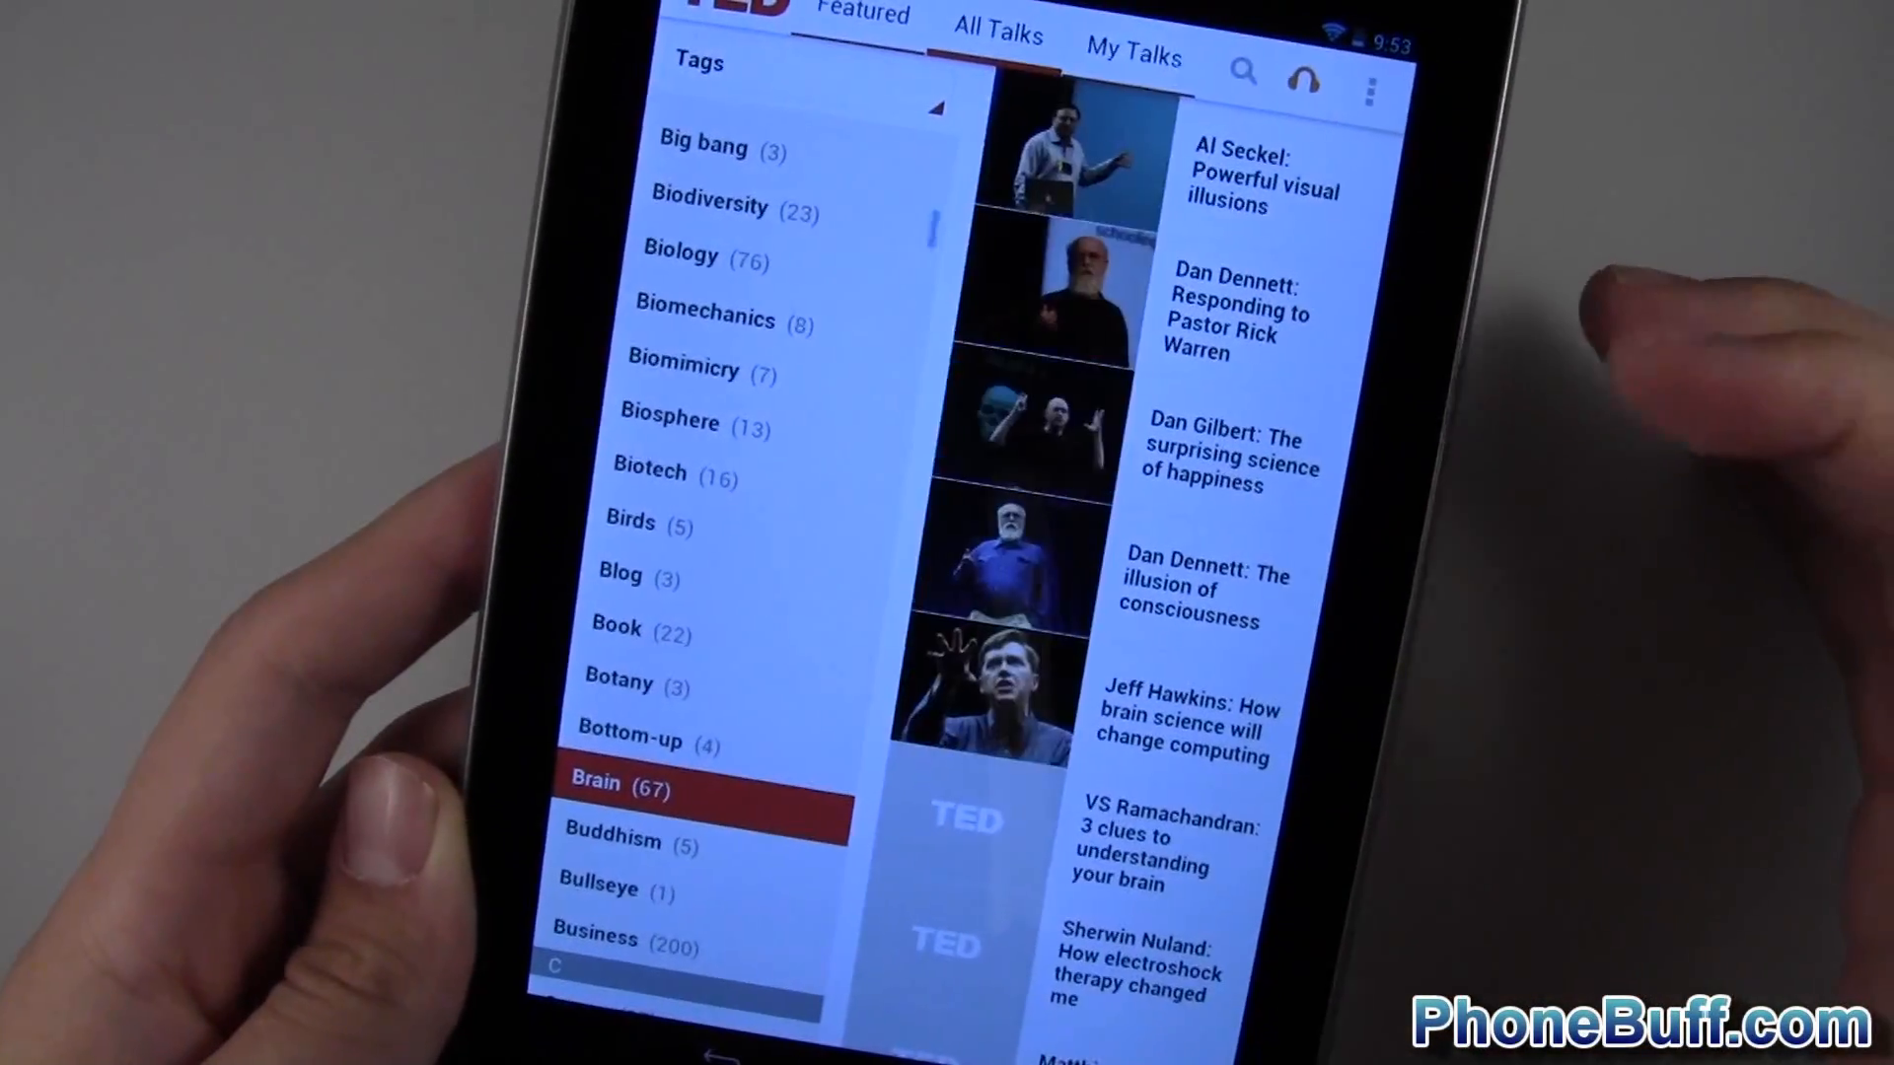
scroll("down", 3)
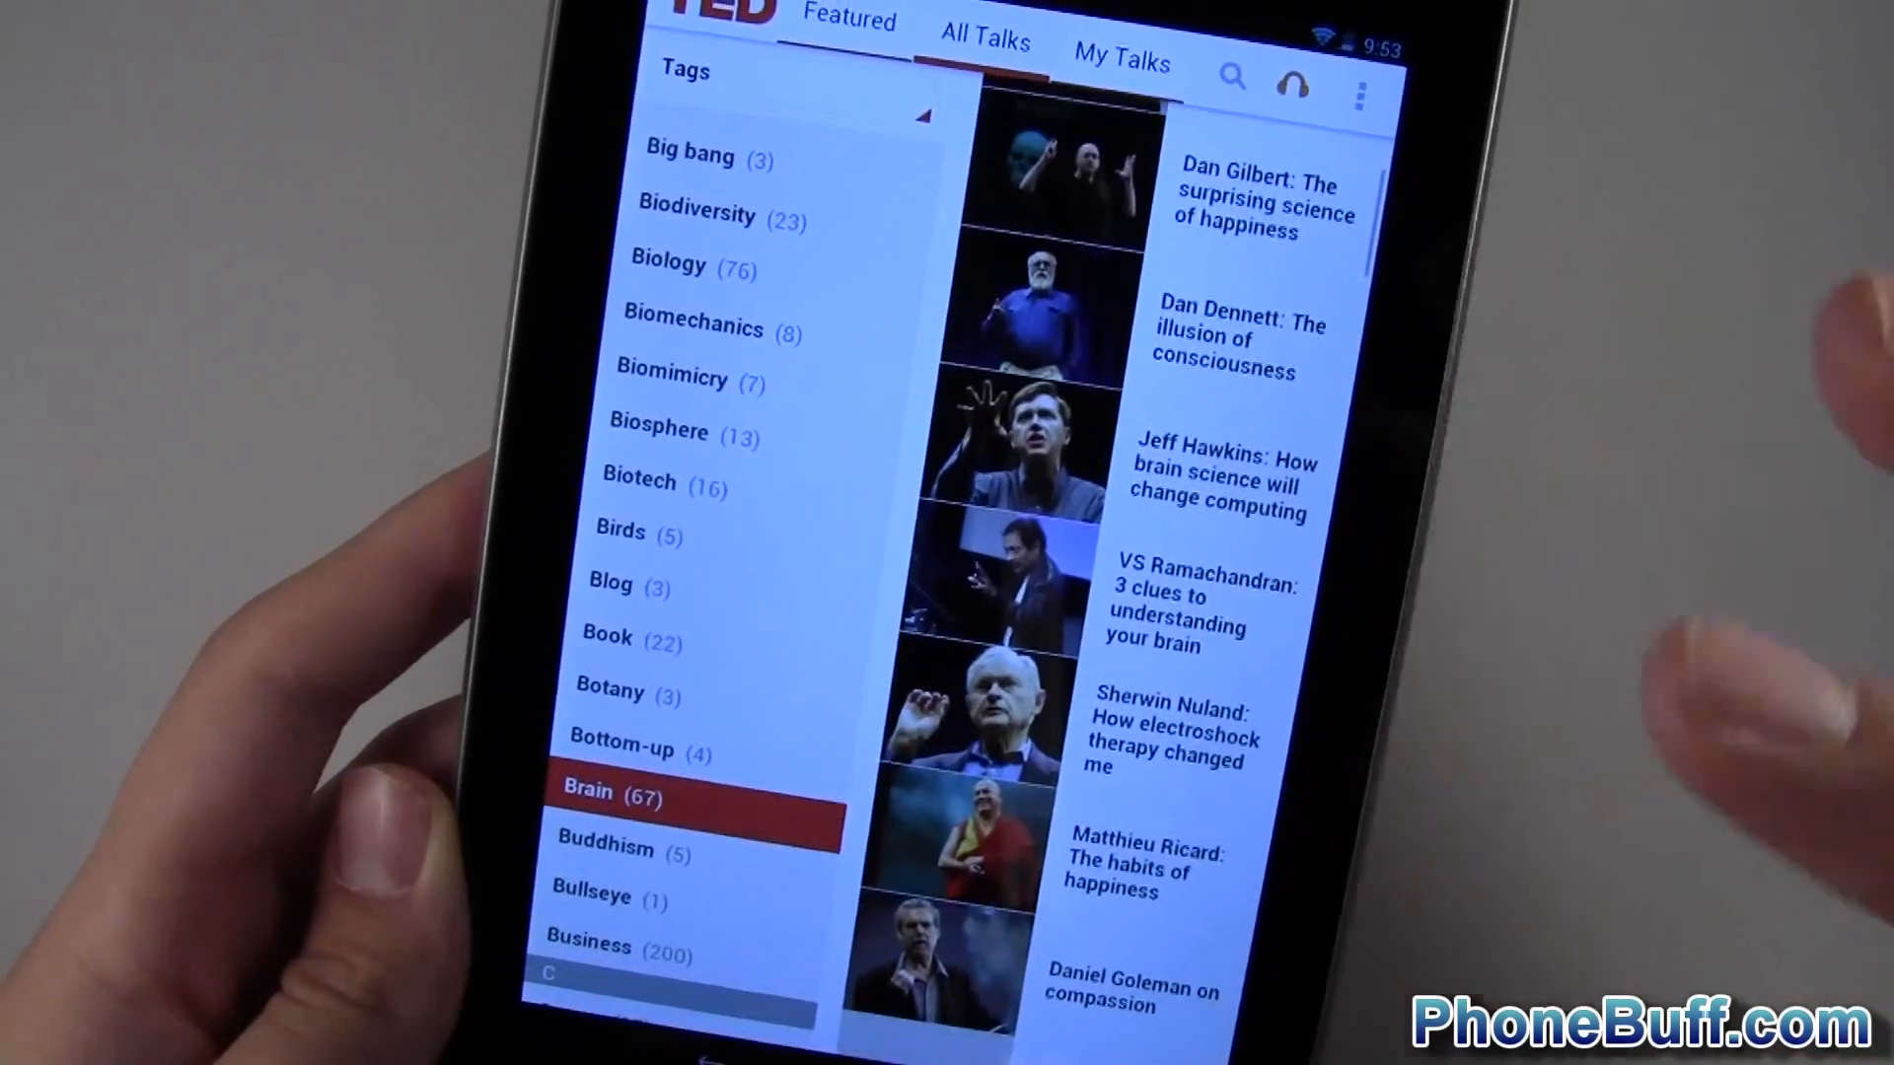
scroll("down", 3)
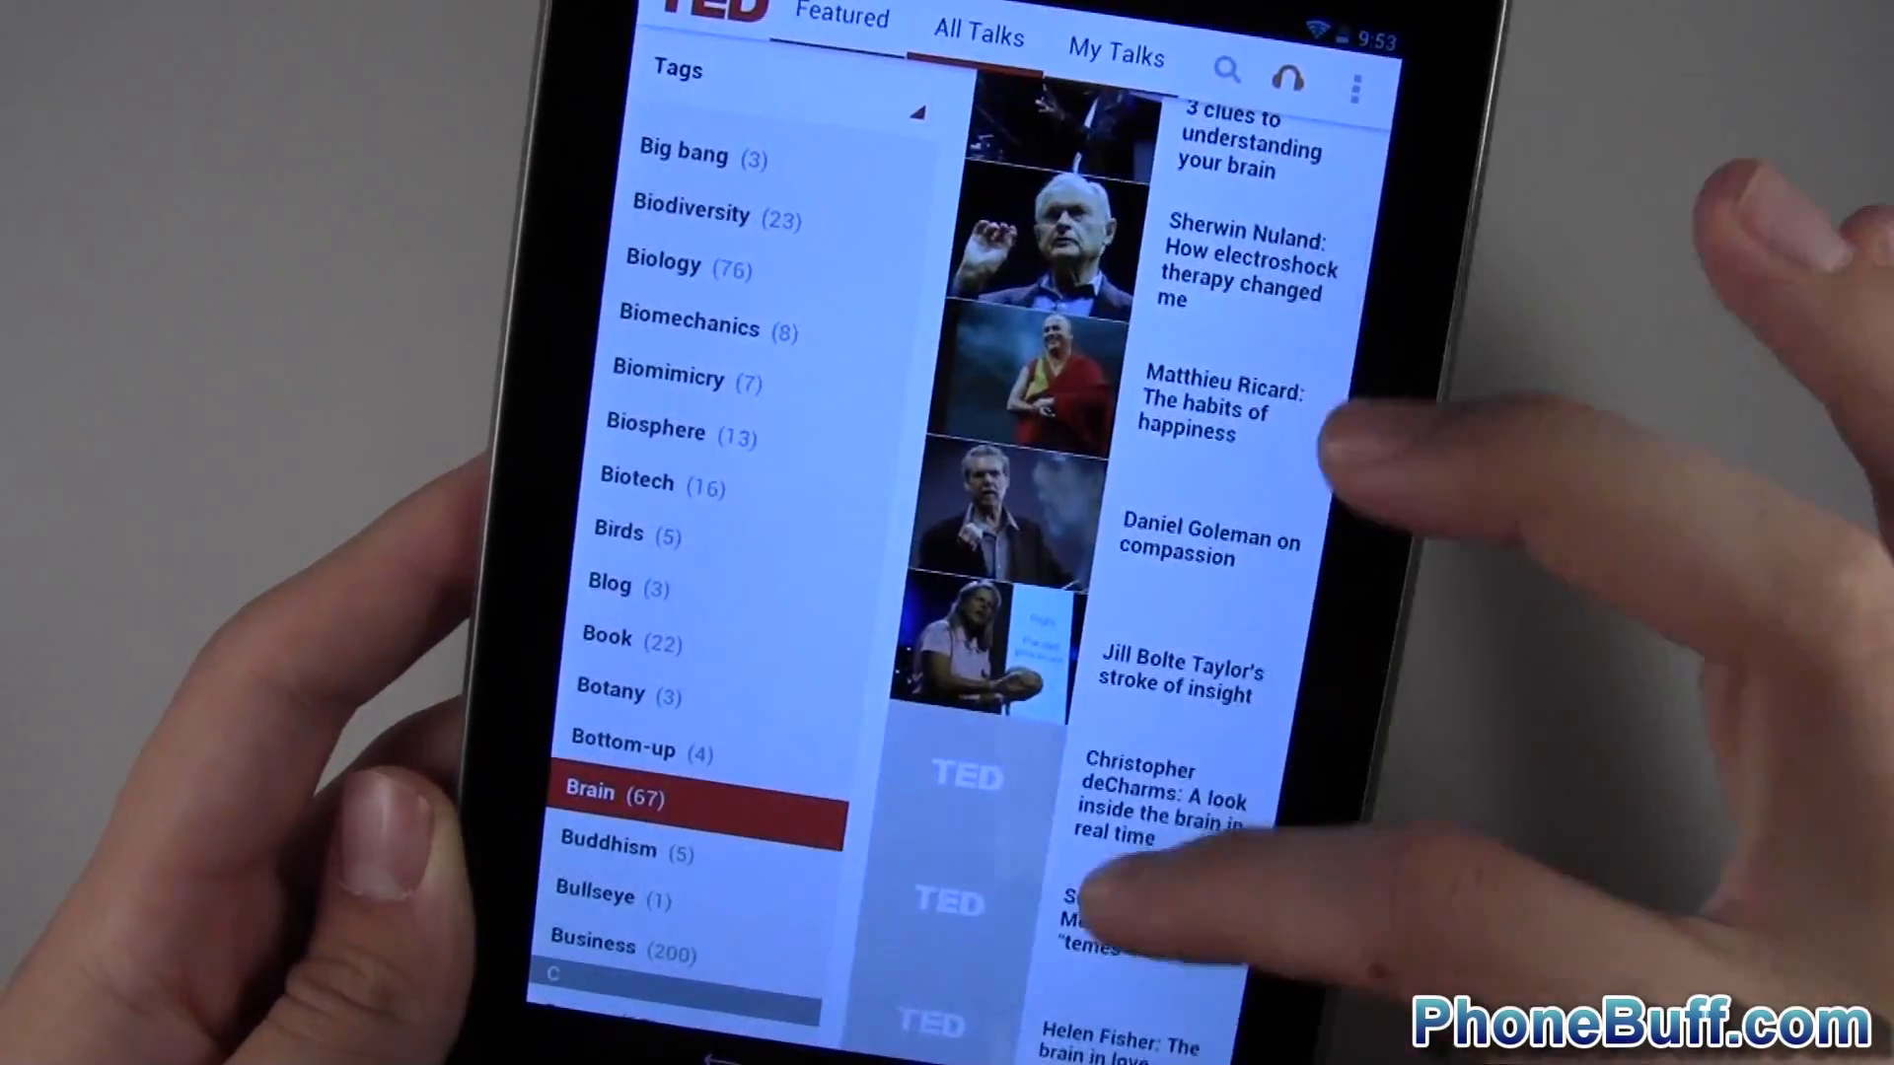
scroll("up", 3)
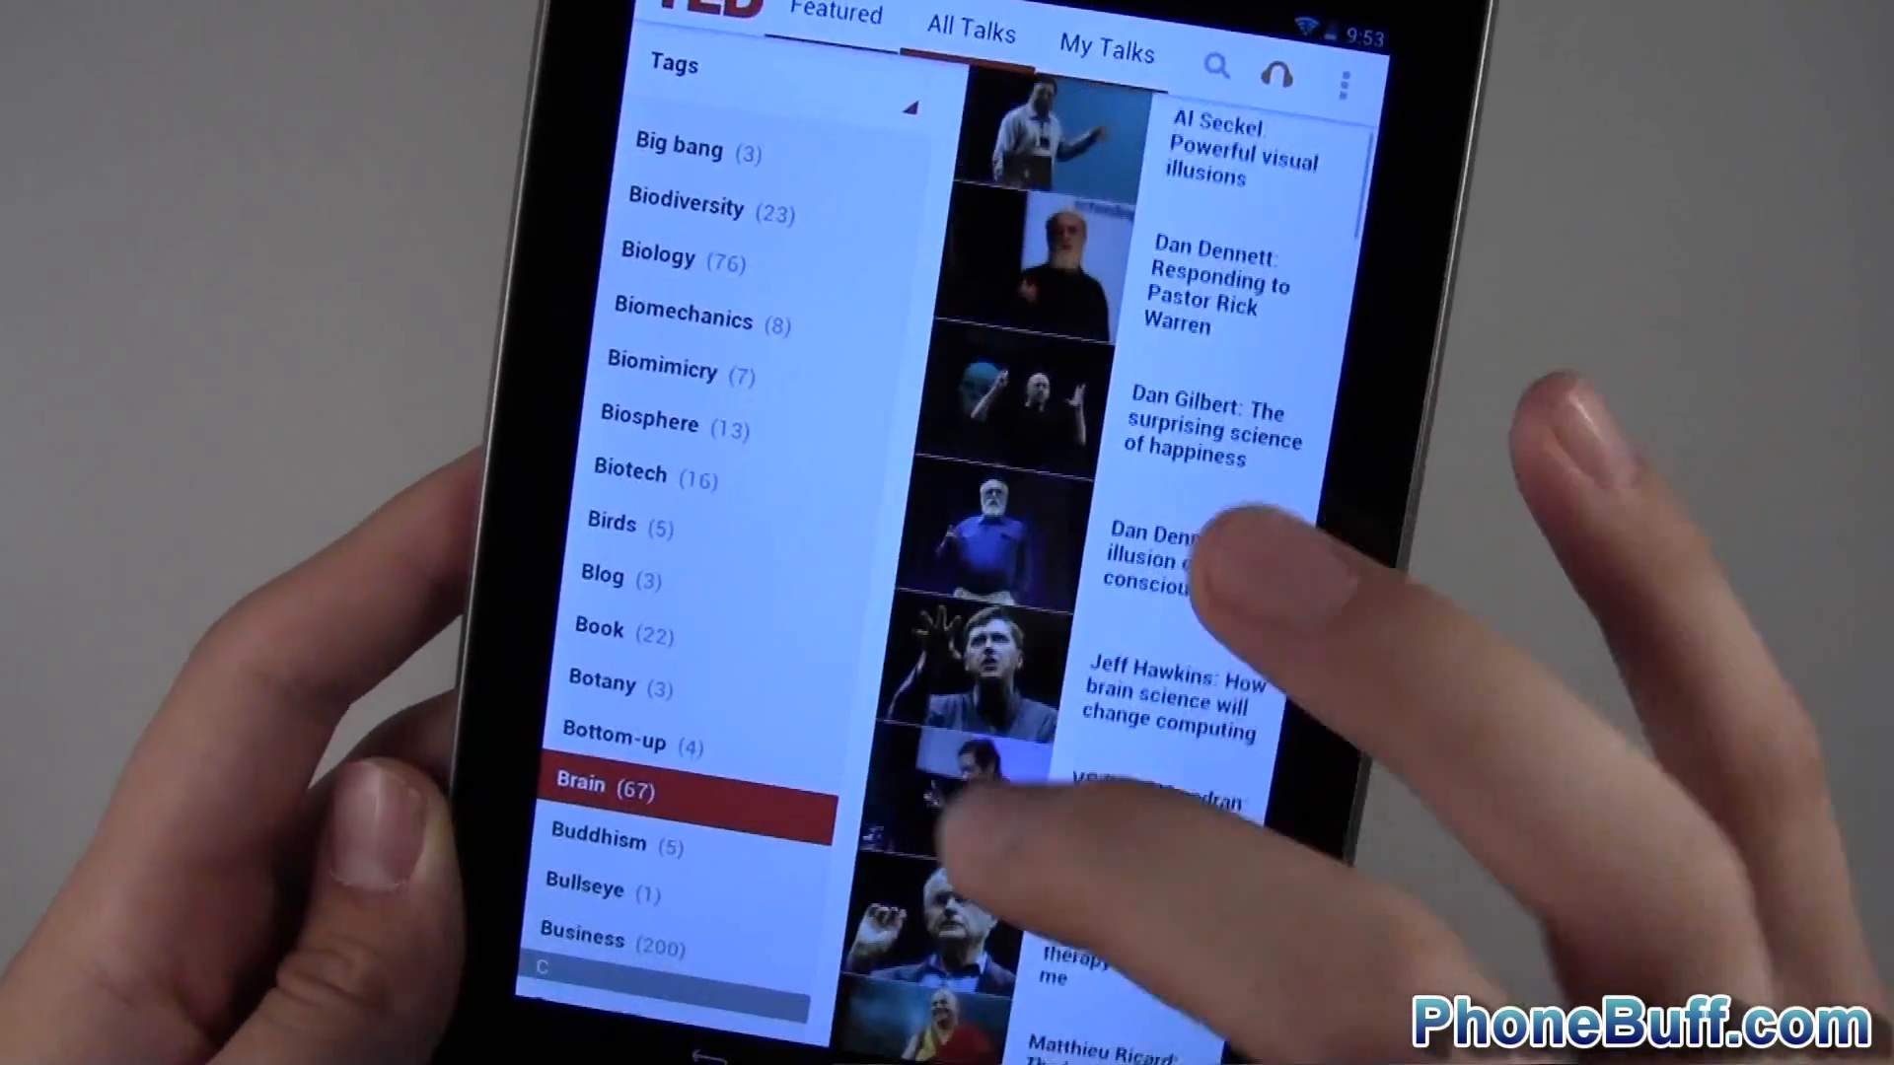
key("Home")
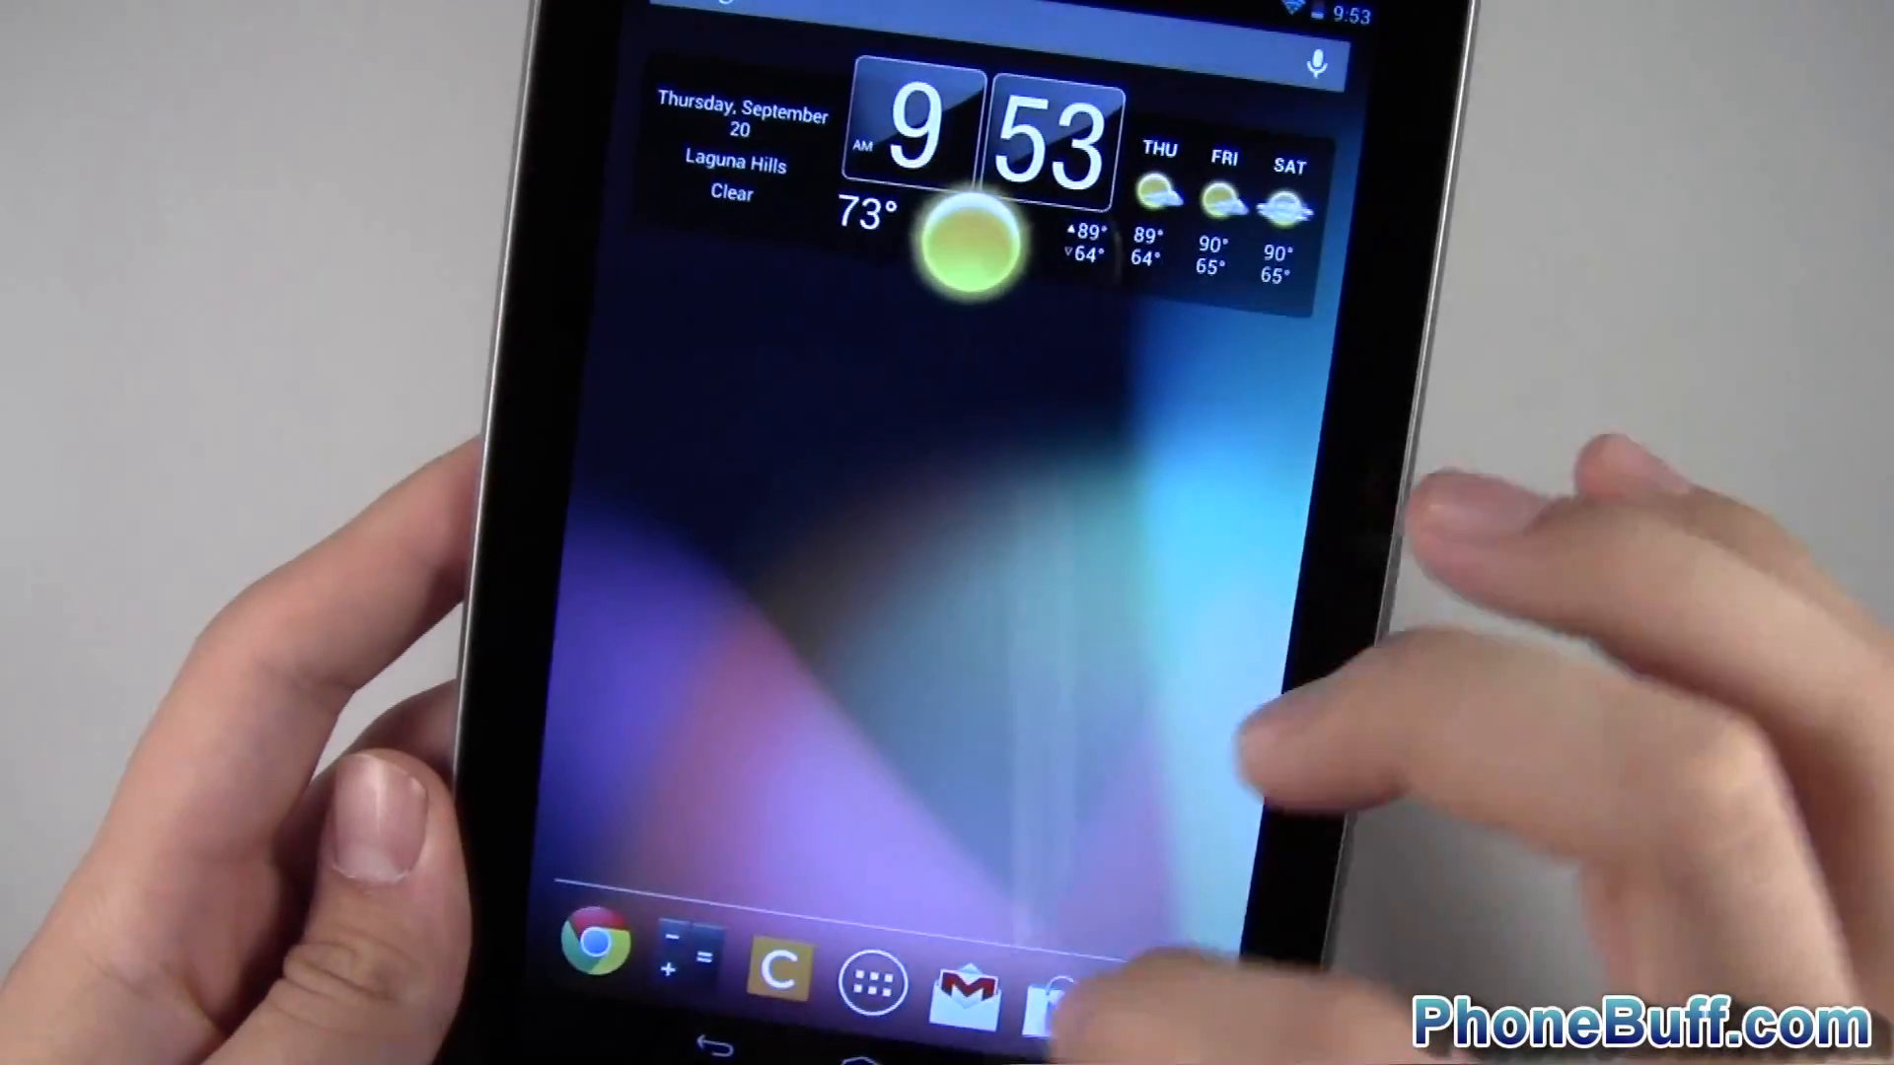